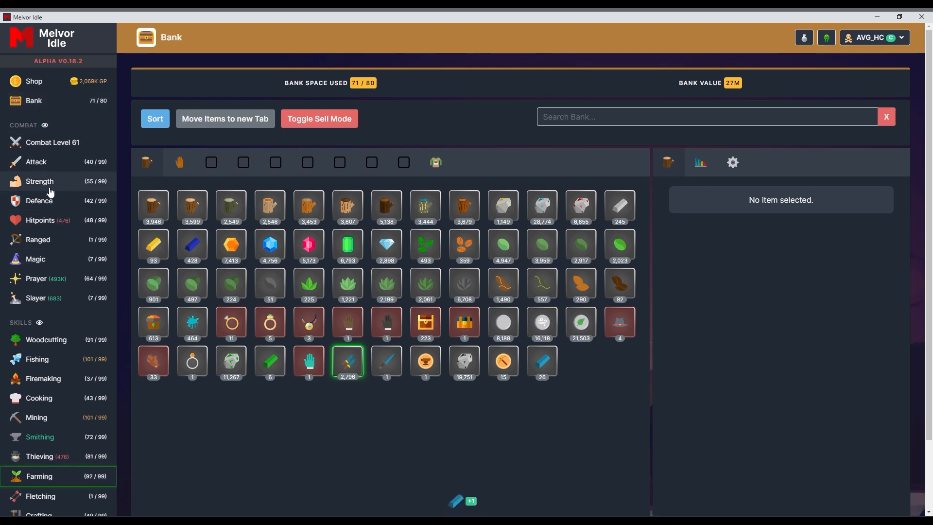
Claim all the Mining Mastery Tokens from the bank, freeing their slot.
scroll(down, 3)
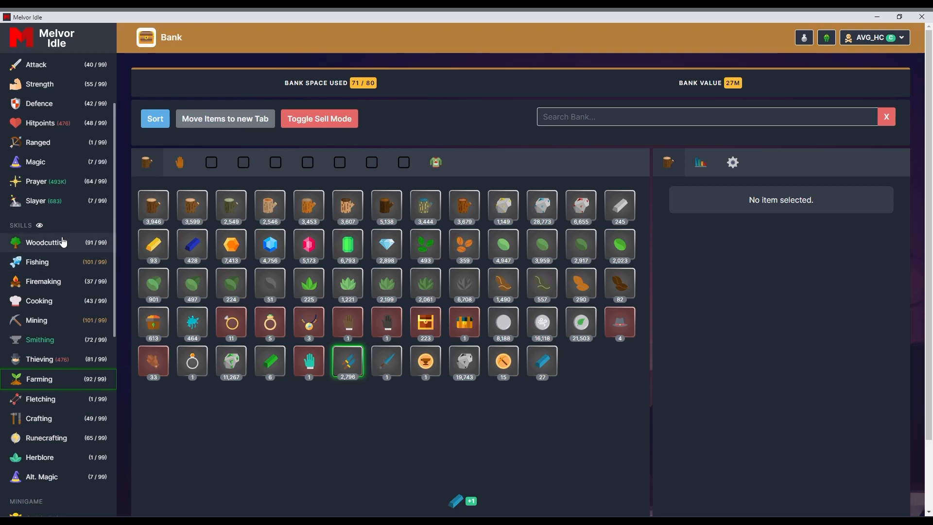
scroll(down, 3)
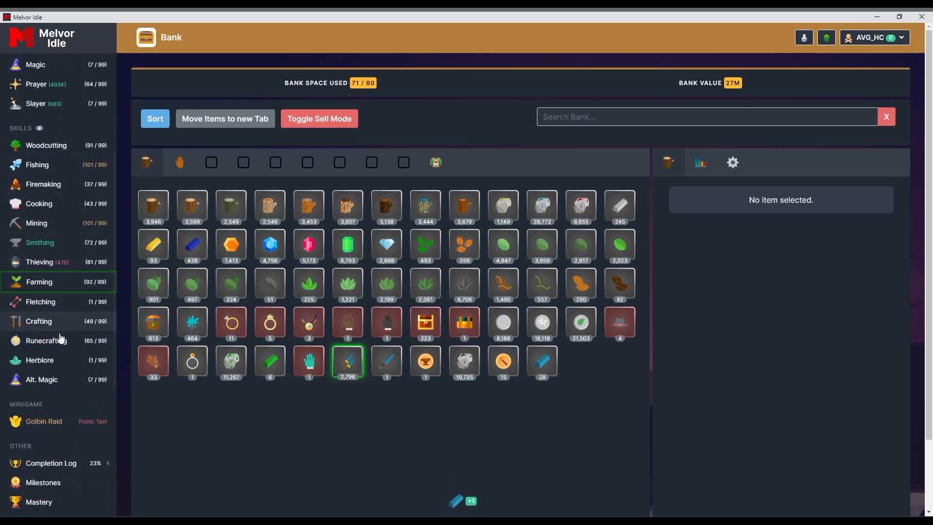
scroll(up, 3)
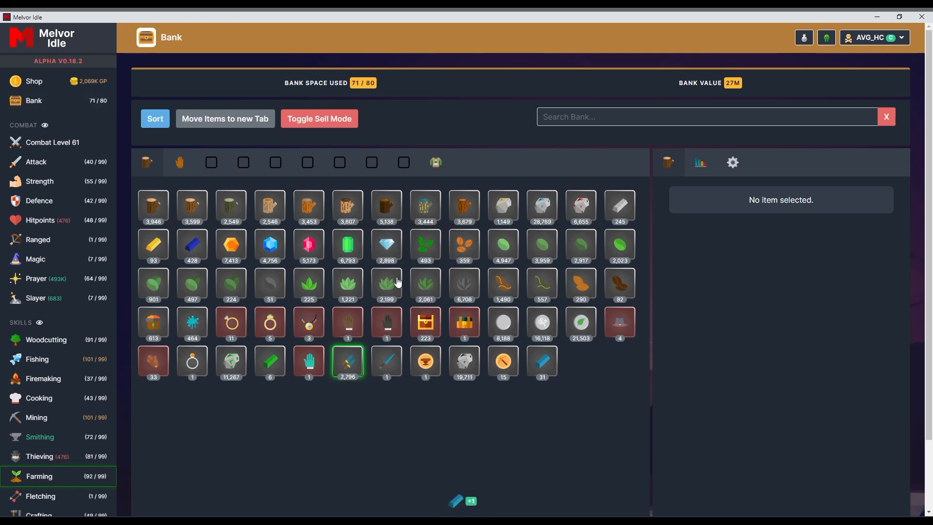
mouse_move(502, 361)
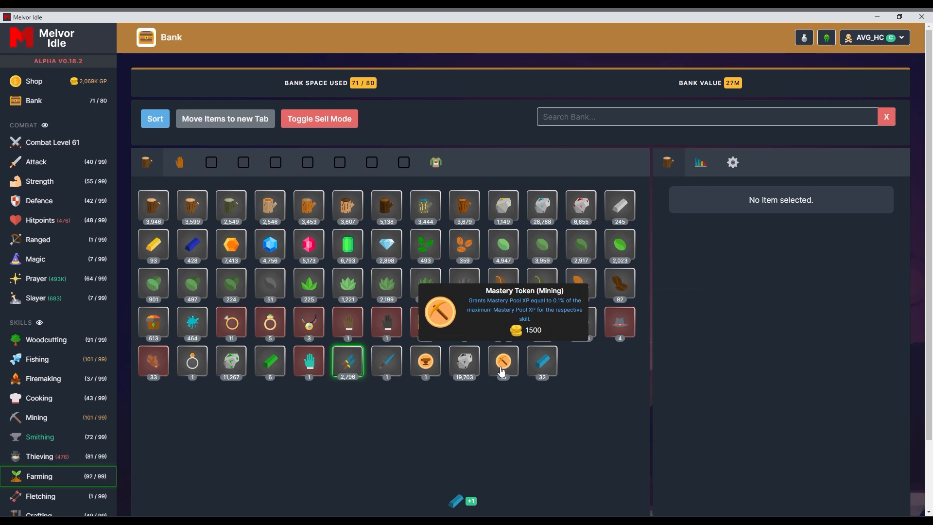
click(502, 361)
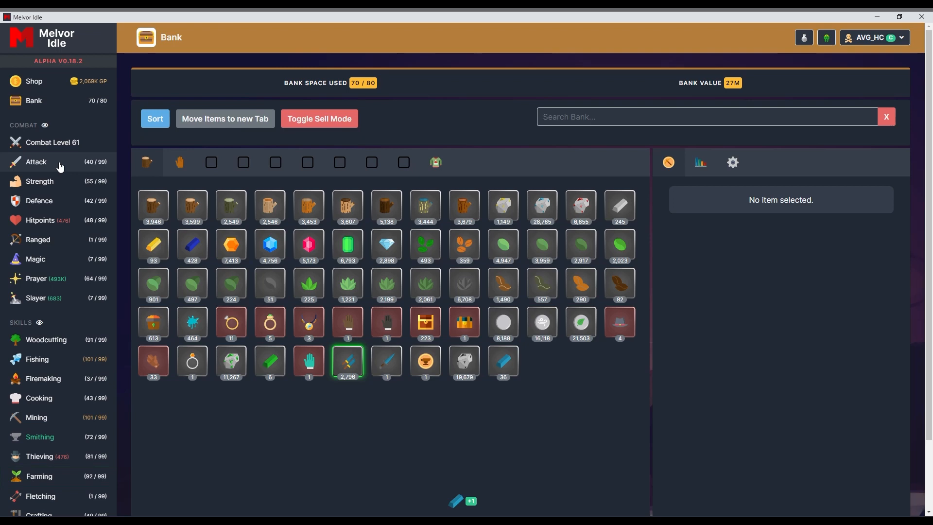
mouse_move(270, 361)
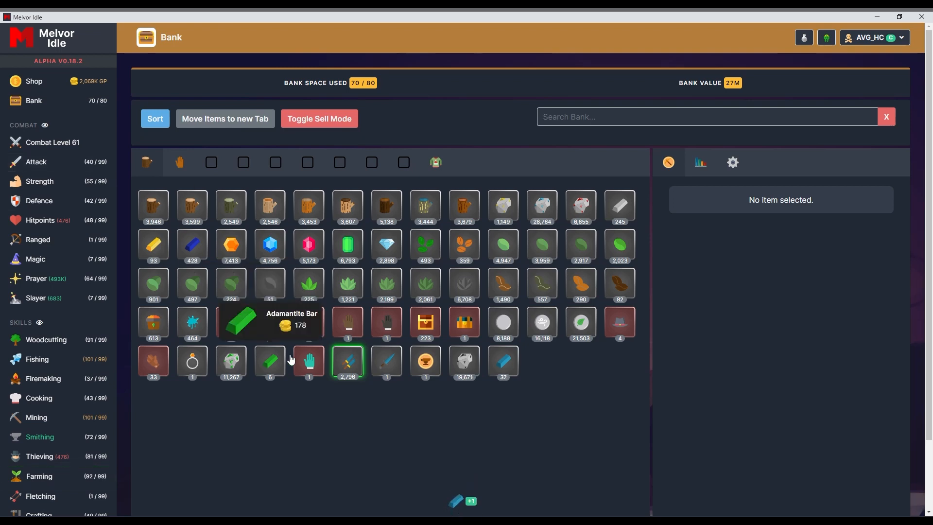
mouse_move(347, 333)
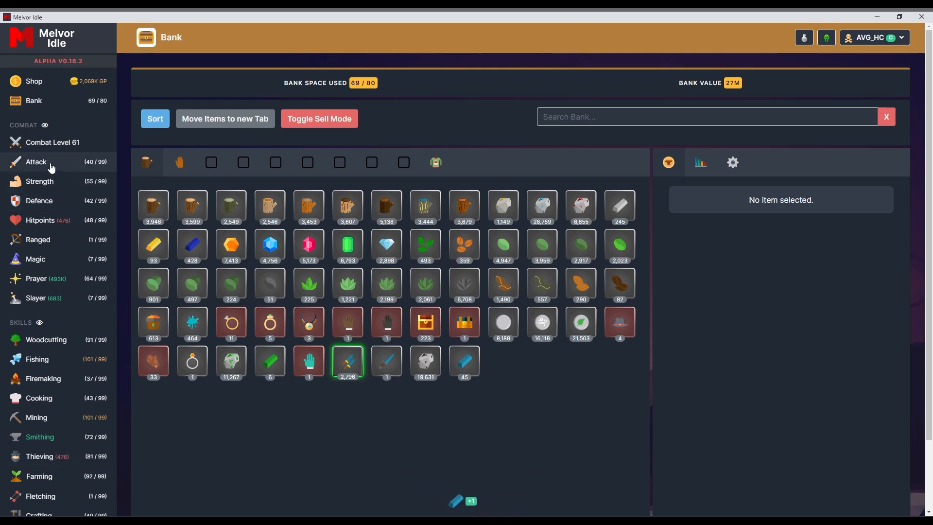
Review the combat overview's equipment and stats before browsing the dungeon list.
click(53, 142)
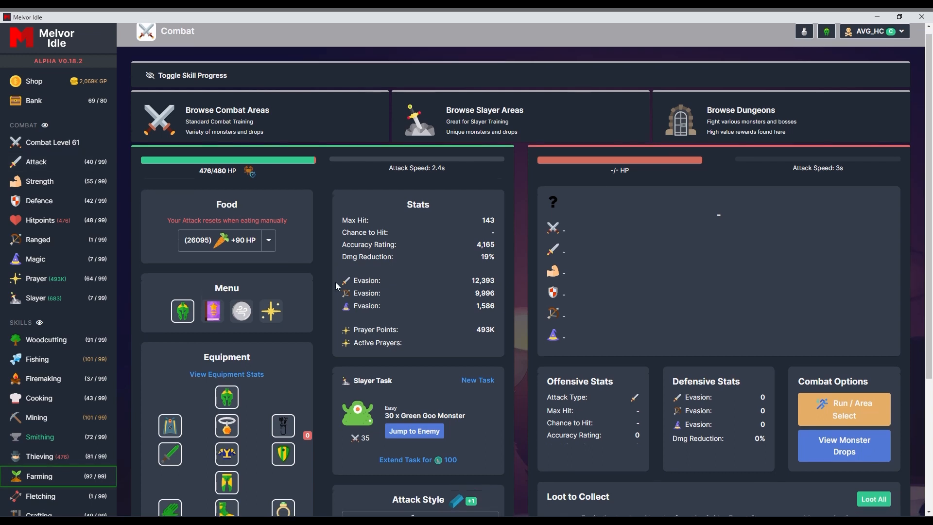
scroll(down, 3)
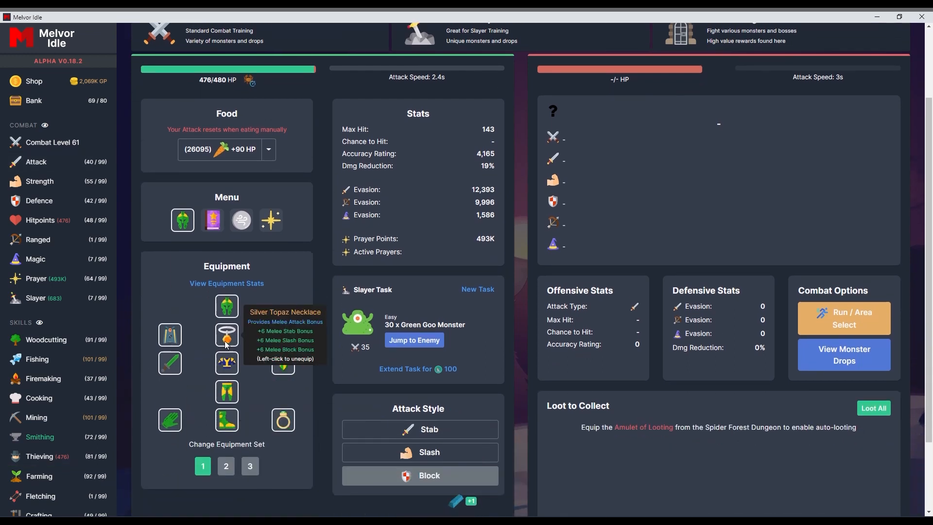
mouse_move(226, 362)
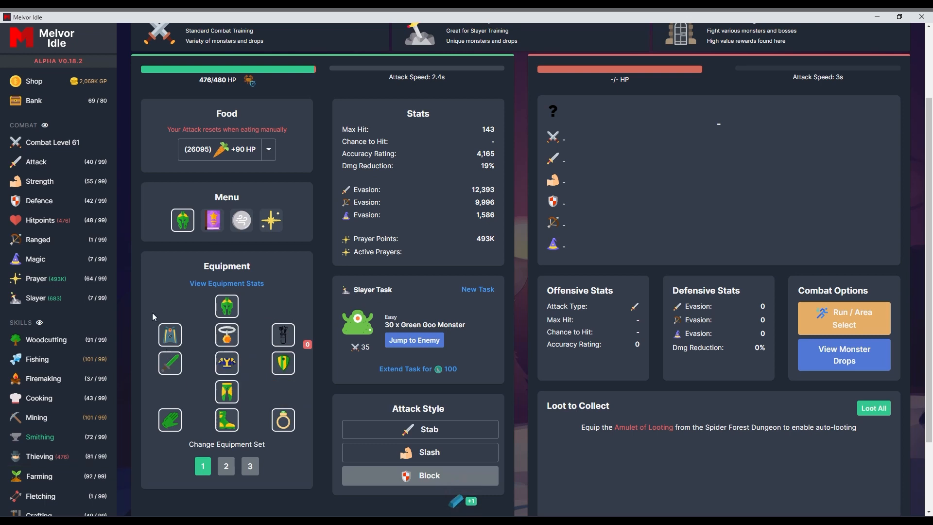
mouse_move(460, 506)
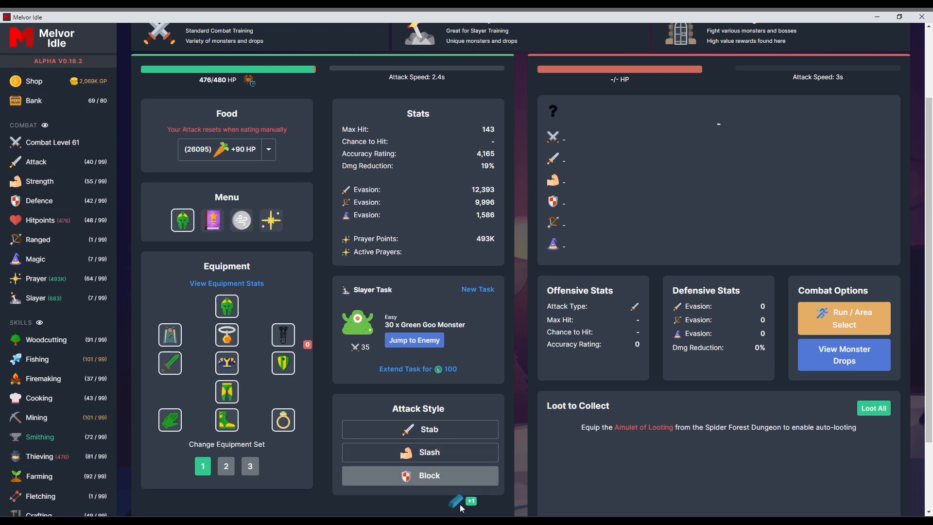
scroll(up, 3)
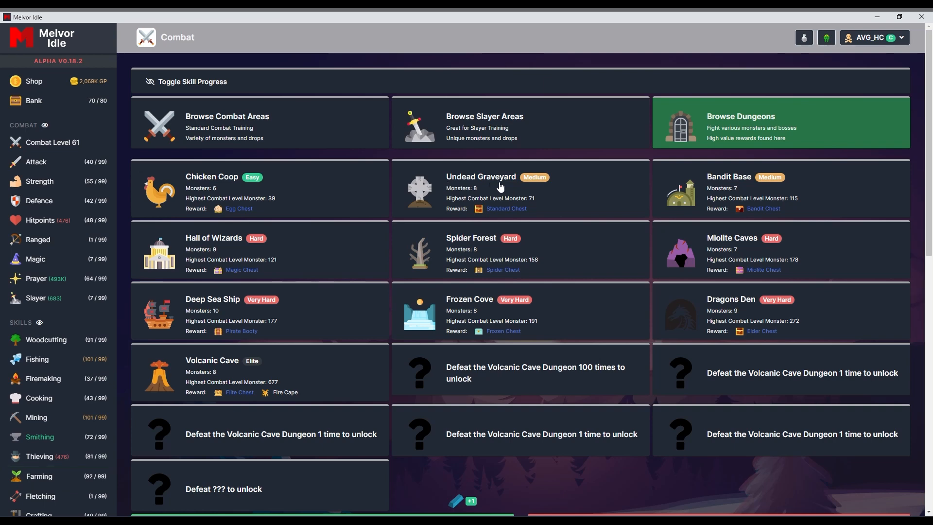
Check the bank, then review the Undead Graveyard's Standard Chest reward contents.
click(33, 100)
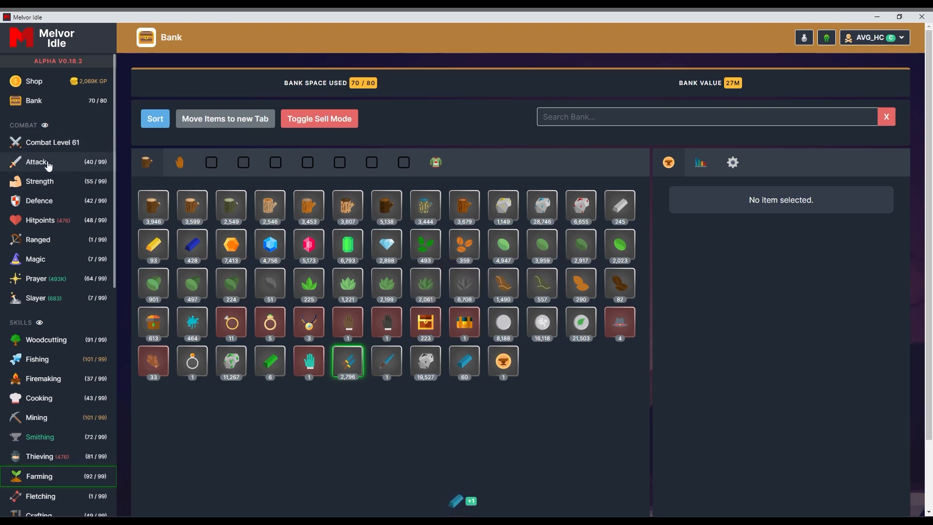
click(52, 142)
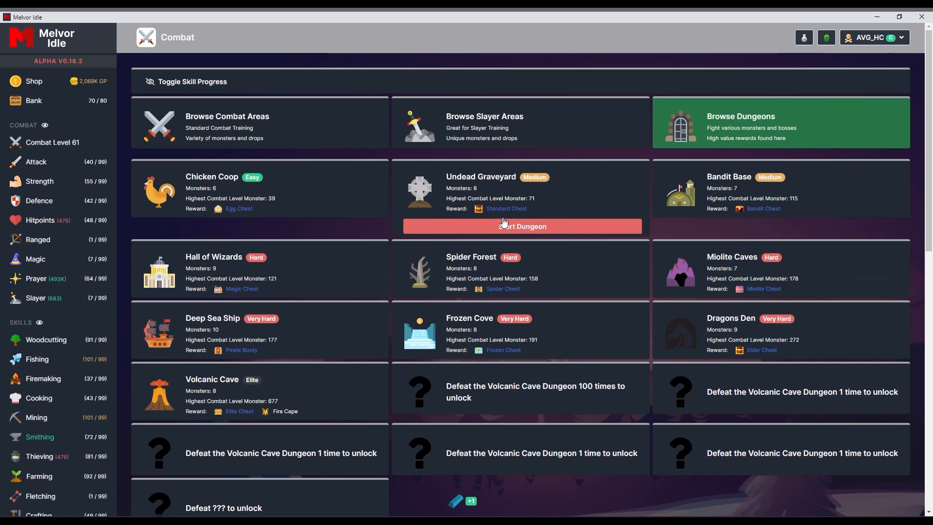
click(505, 208)
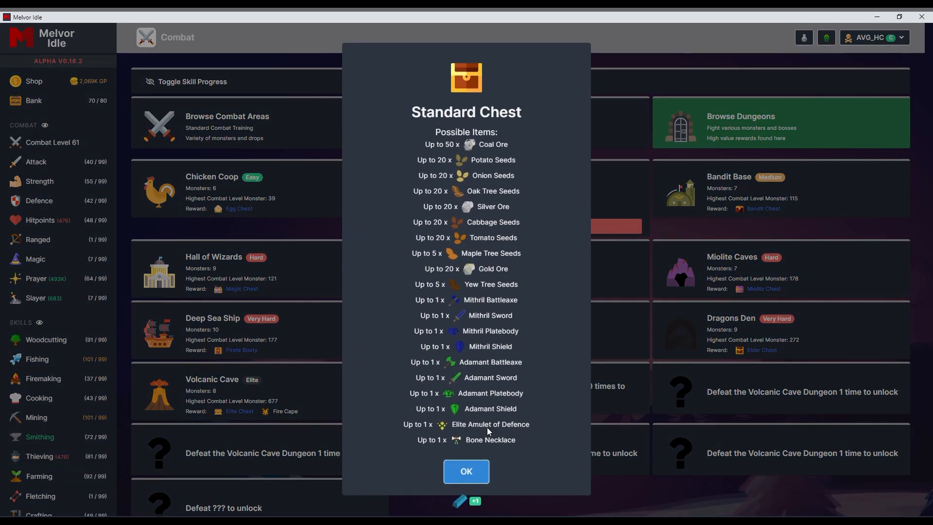
mouse_move(502, 439)
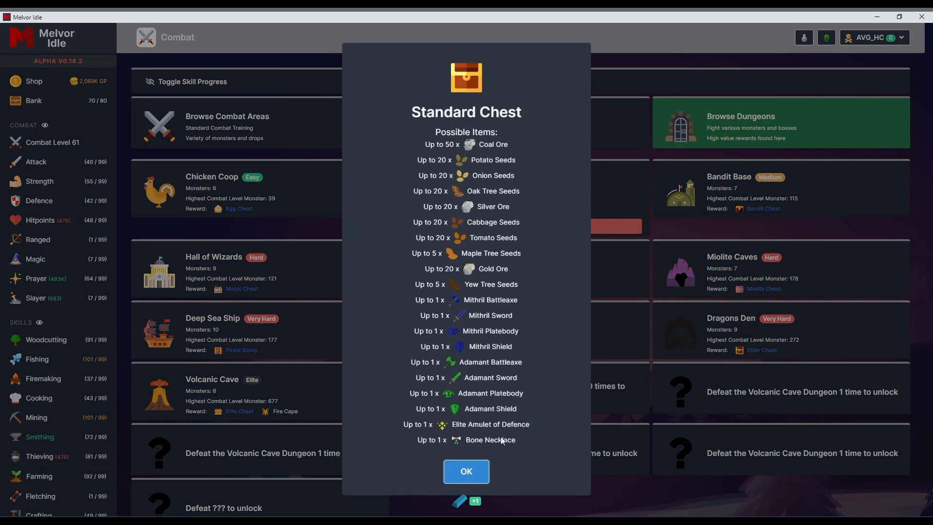
click(466, 470)
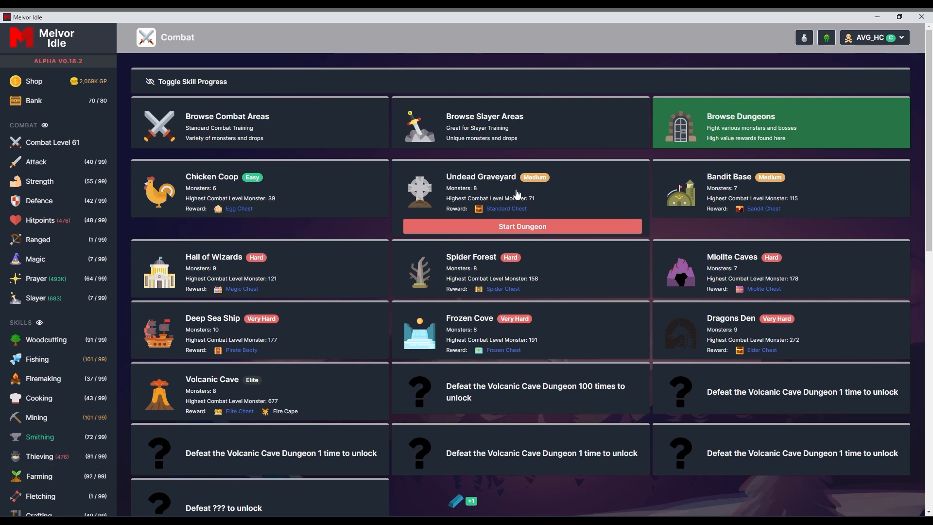
mouse_move(96, 196)
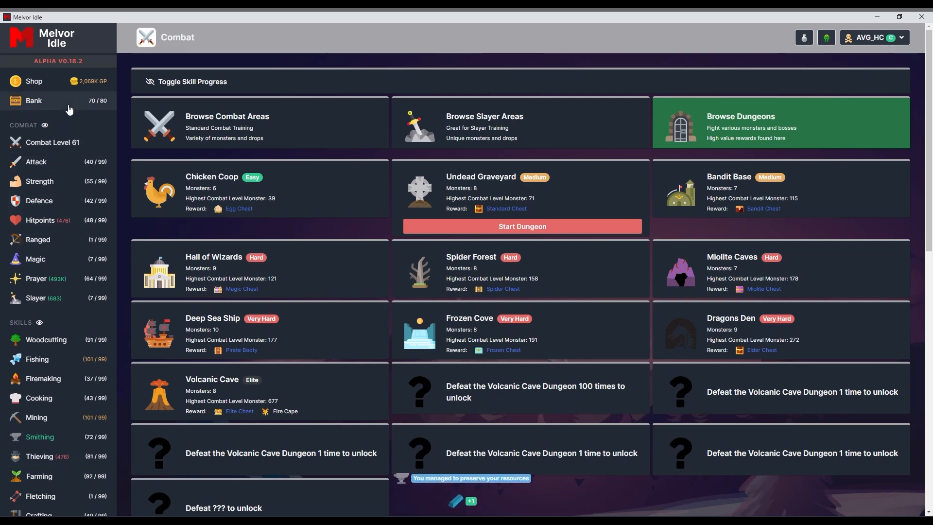
Open 66 Standard Chests from the bank, filling it to 80/80, then head to the Shop.
click(33, 100)
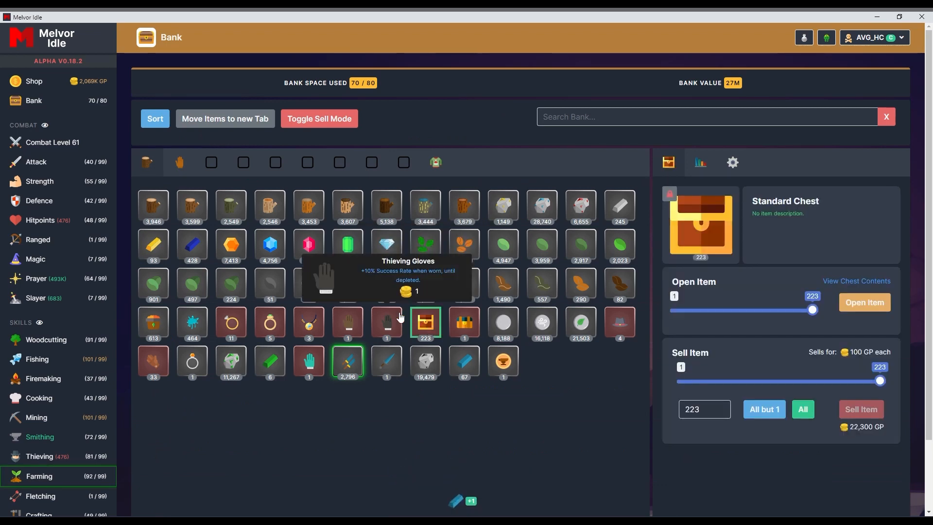
click(863, 302)
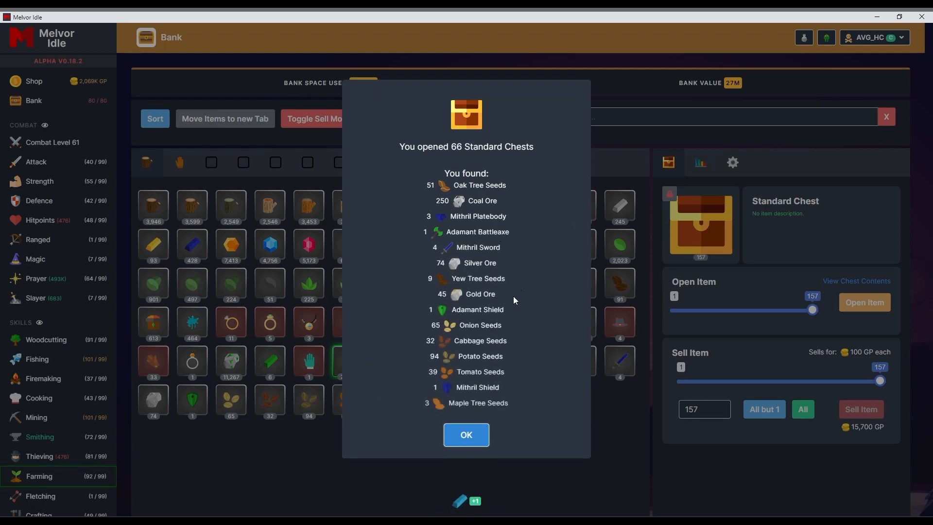
click(465, 434)
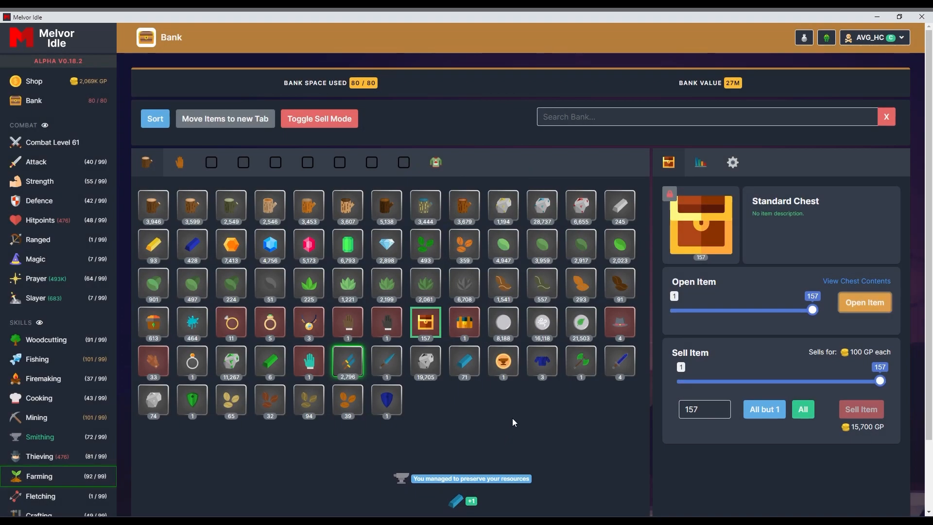
mouse_move(269, 362)
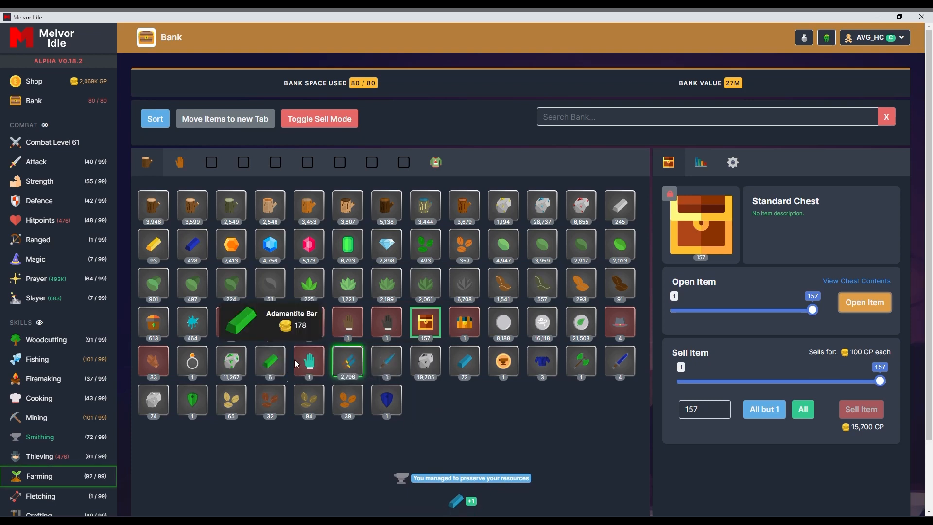
click(33, 81)
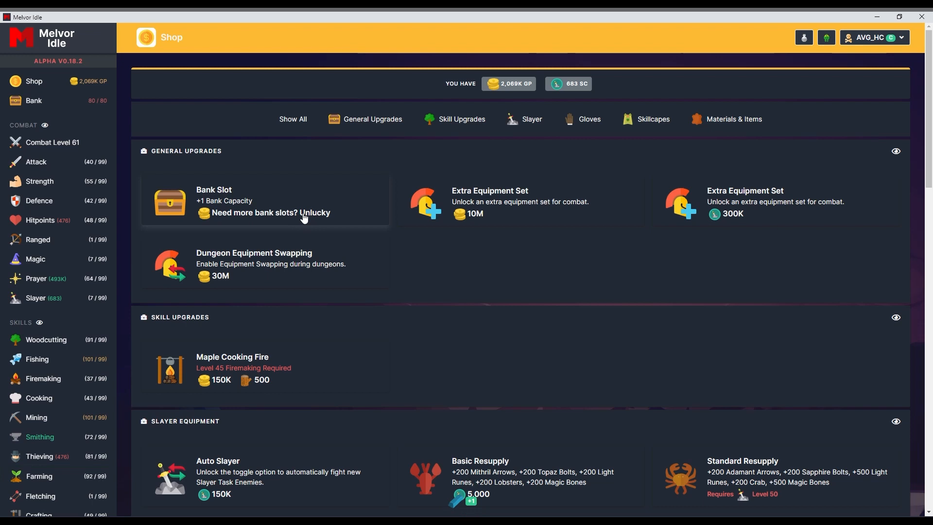
mouse_move(286, 216)
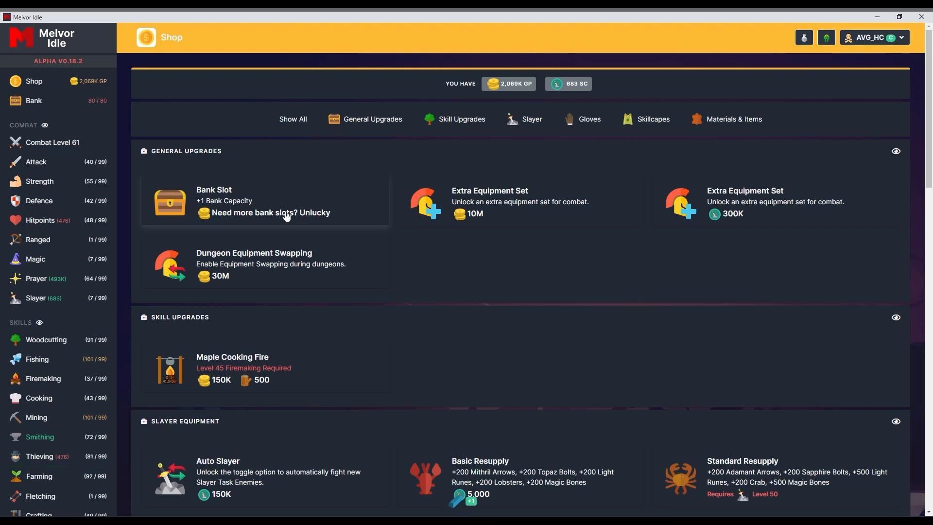
mouse_move(234, 222)
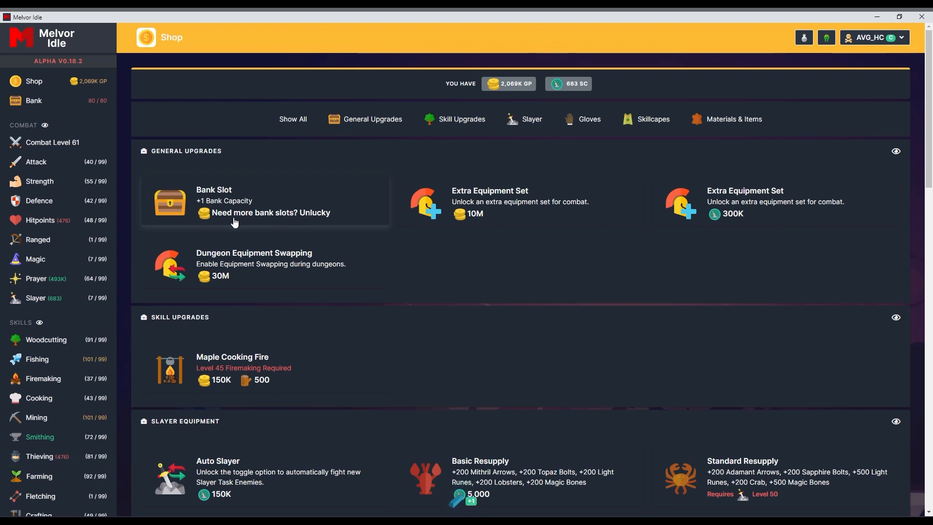
mouse_move(335, 221)
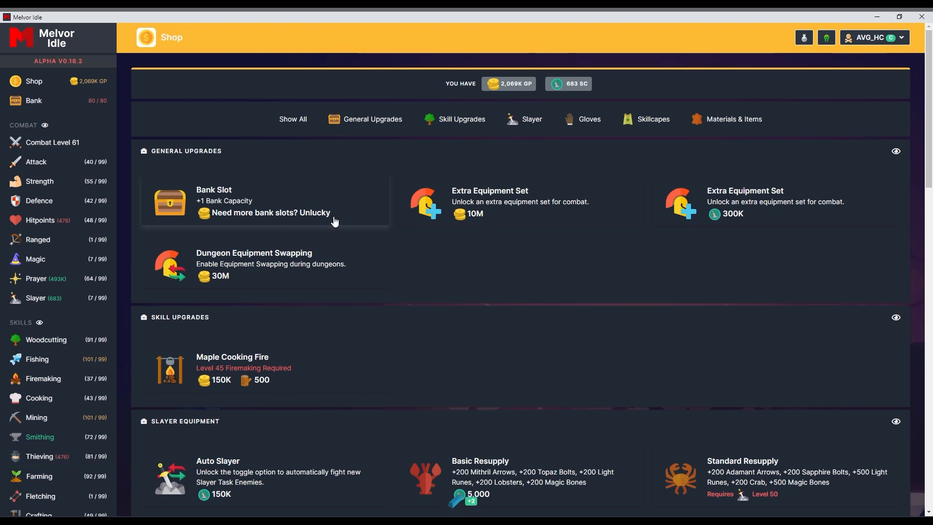
Return to the full bank after viewing the Bank Slot upgrade.
click(33, 100)
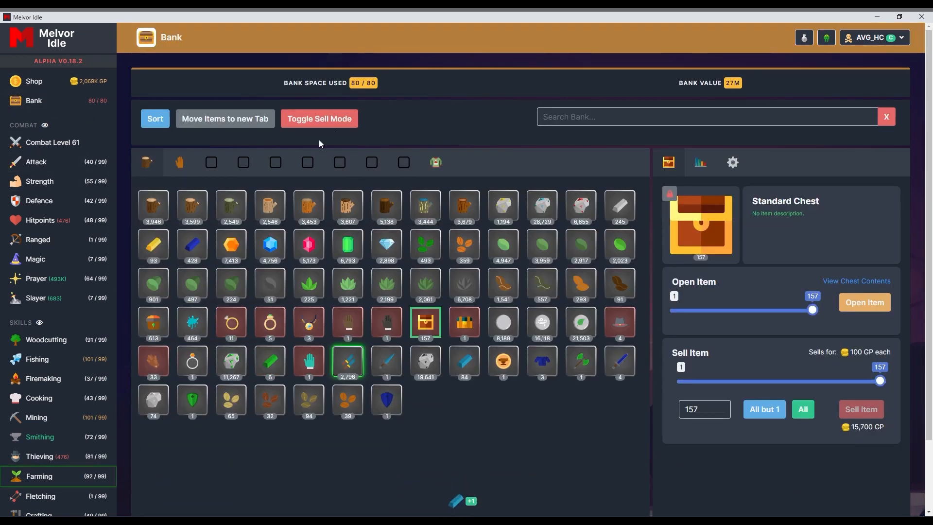
Sell the marked chest loot in sell mode, raising gold to 2,073K.
click(319, 119)
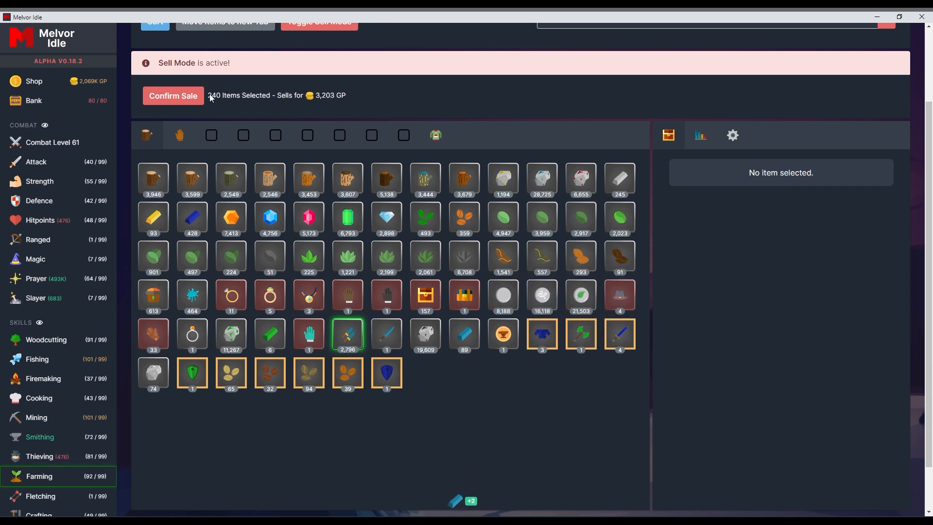
click(173, 95)
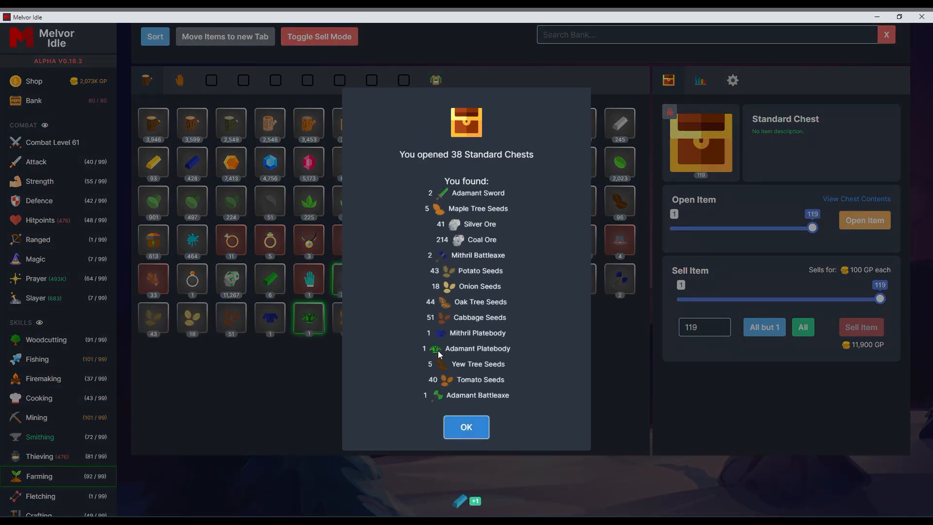
Dismiss the chest results and preview the Adamant Platebody's upgrade cost.
click(466, 426)
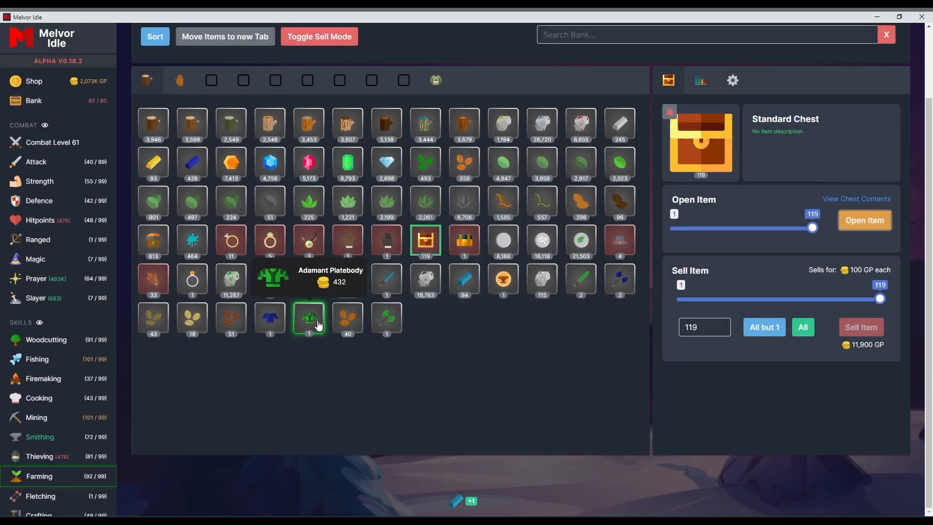
click(271, 277)
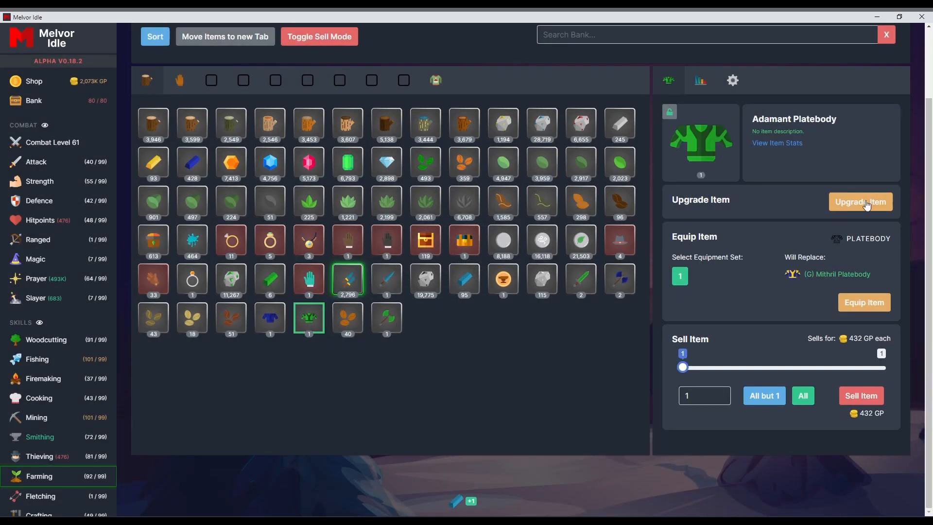
click(859, 201)
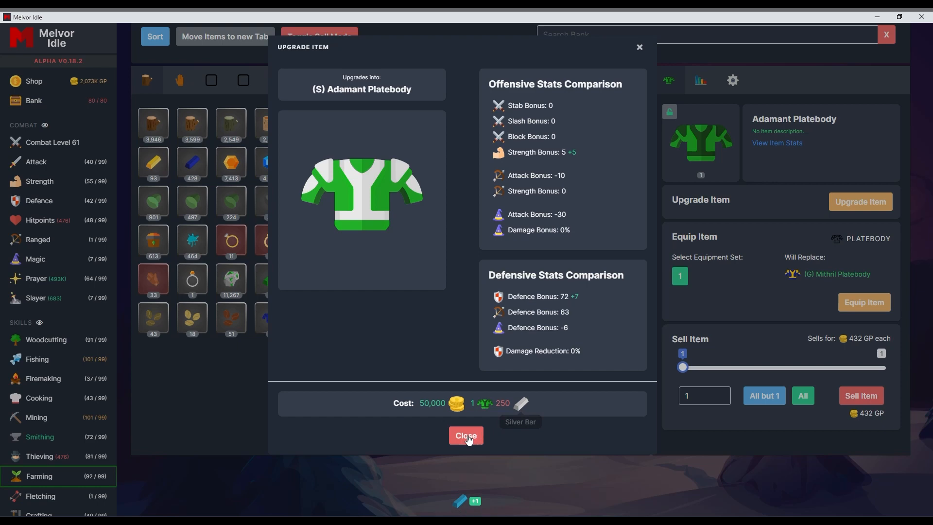
click(465, 436)
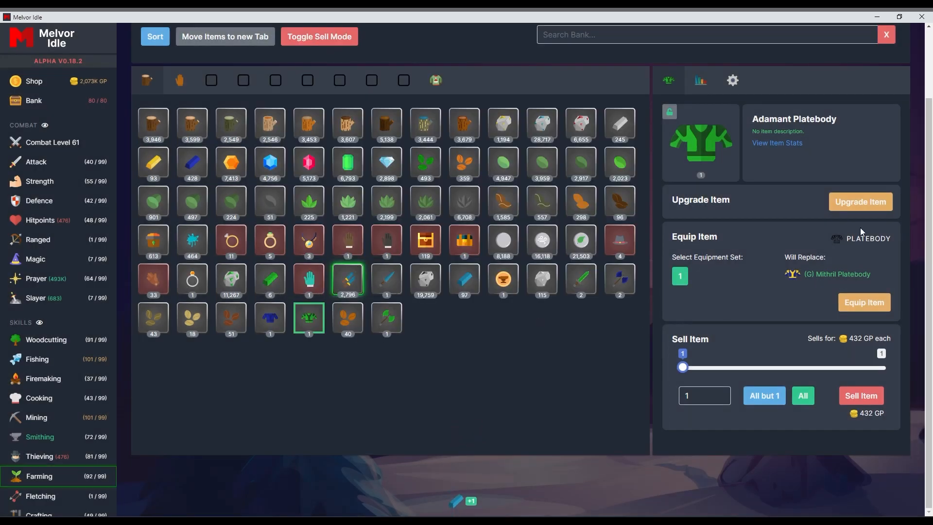
Review the Adamant Platebody's full stats, then move to the combat overview.
click(776, 143)
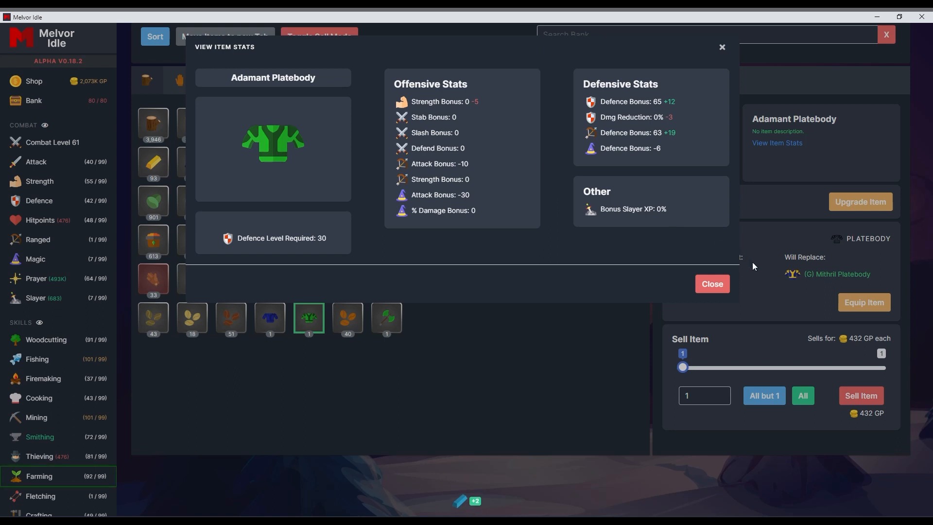
click(711, 284)
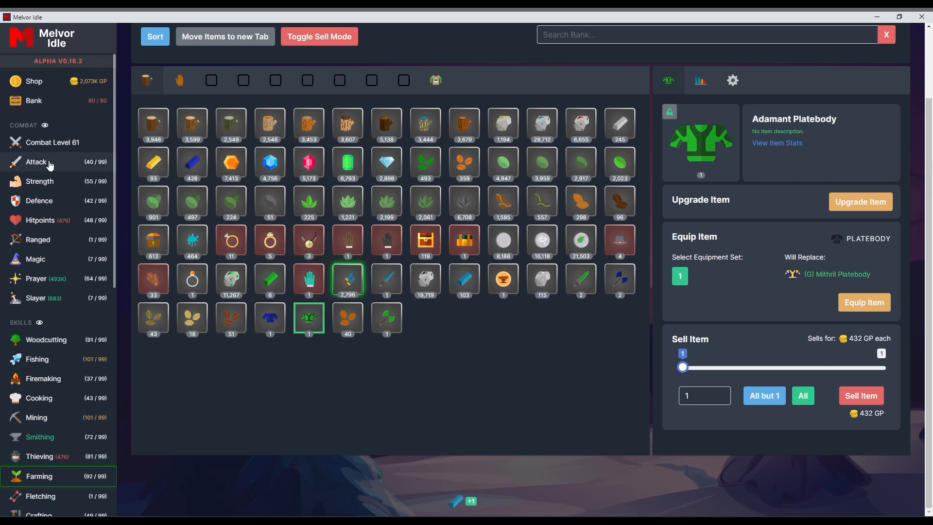
click(52, 142)
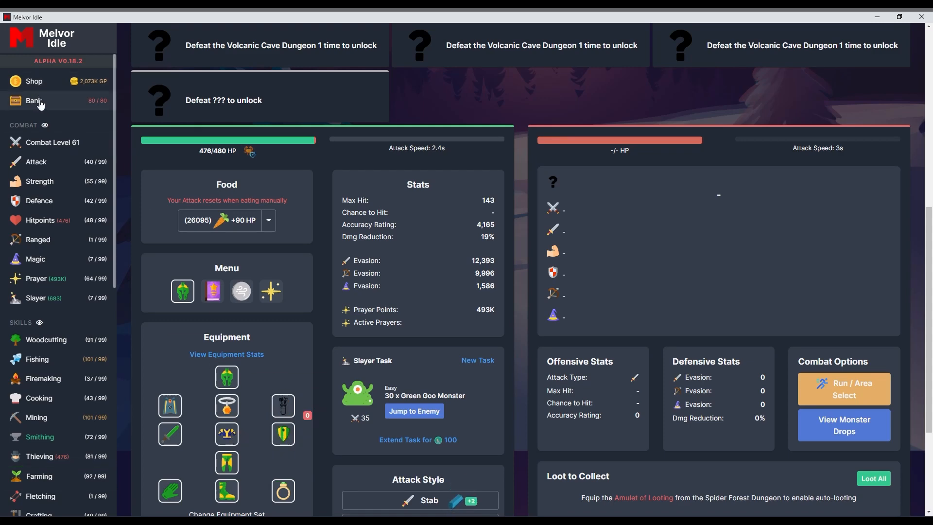
Sell 230 selected loot items for 5,325 GP and dismiss the 29 opened chests' results.
click(33, 100)
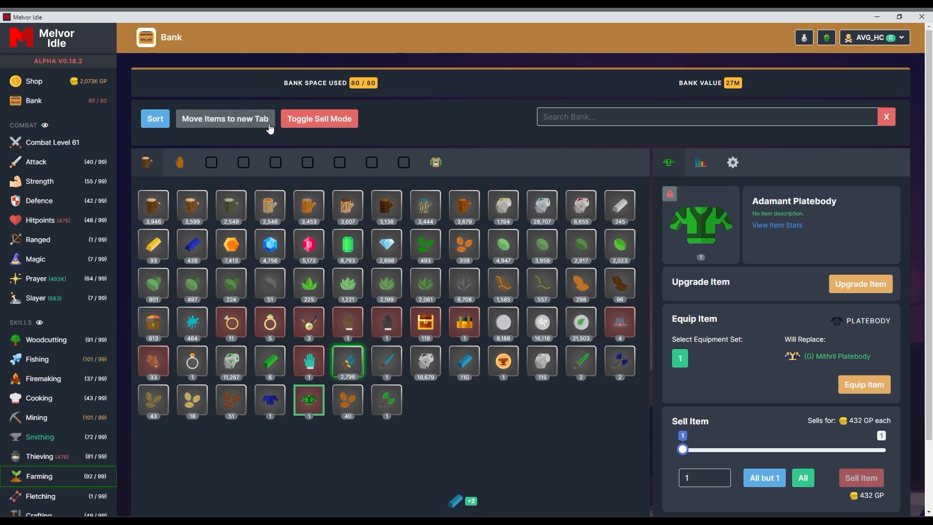
click(319, 119)
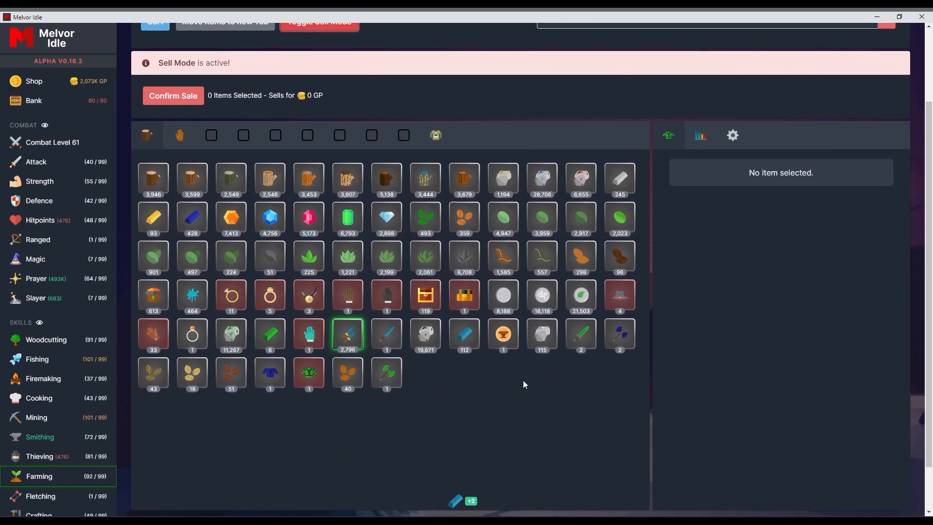
mouse_move(541, 333)
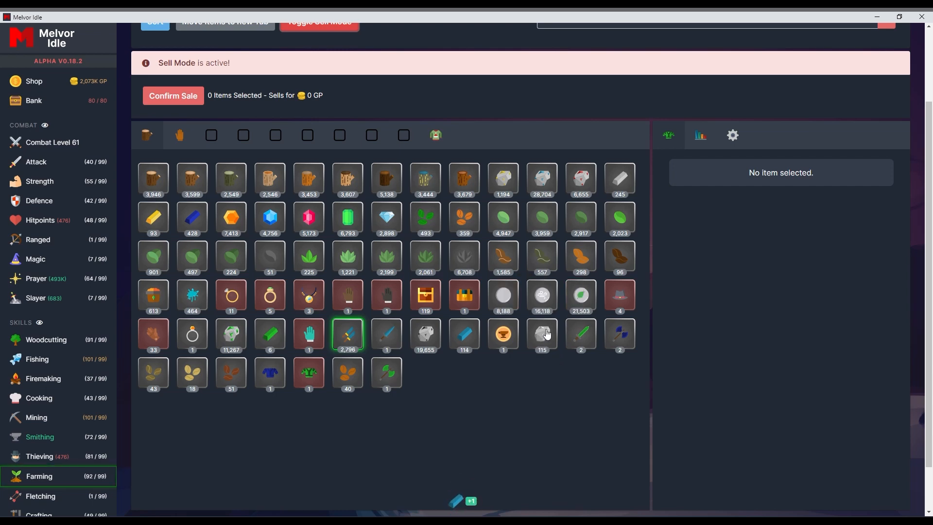
click(541, 333)
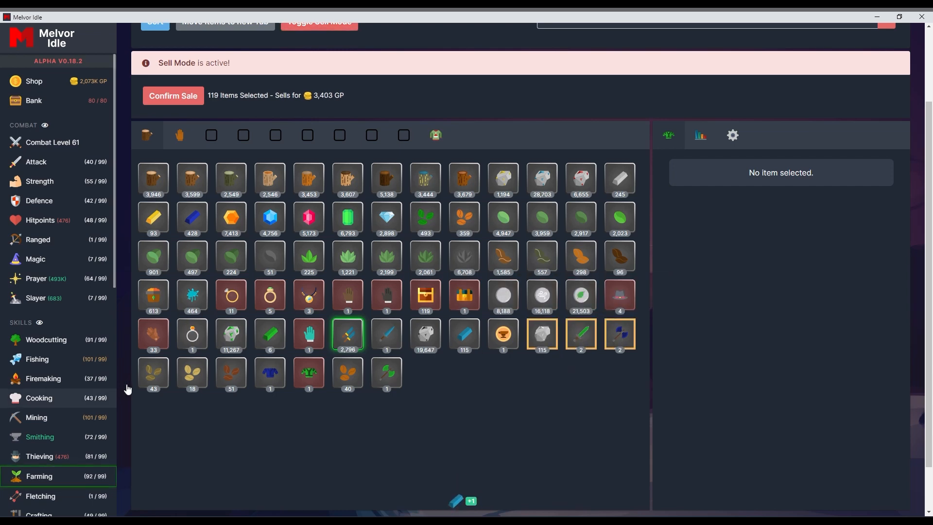
click(386, 373)
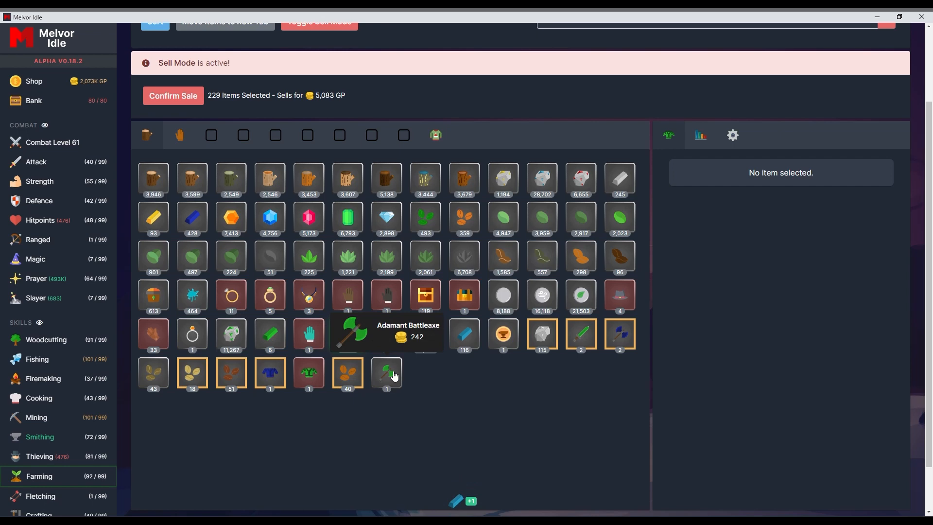
click(173, 95)
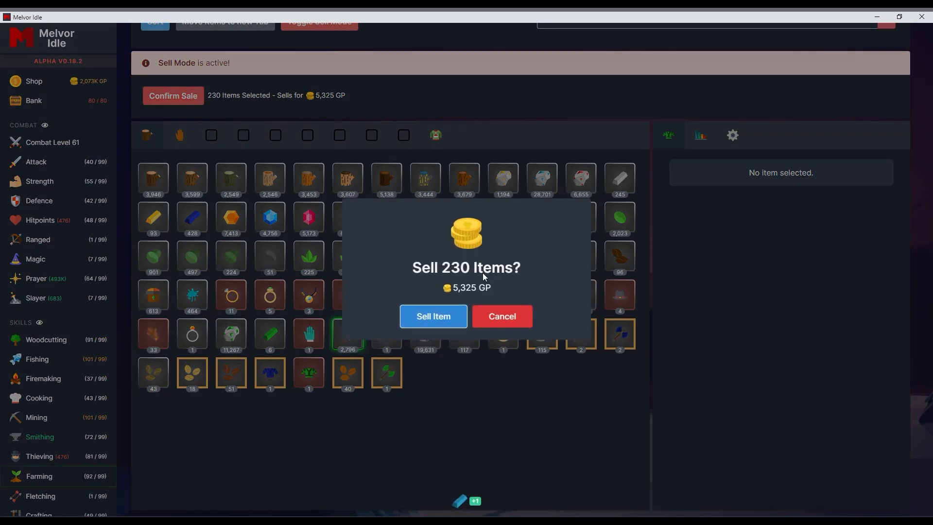
click(433, 316)
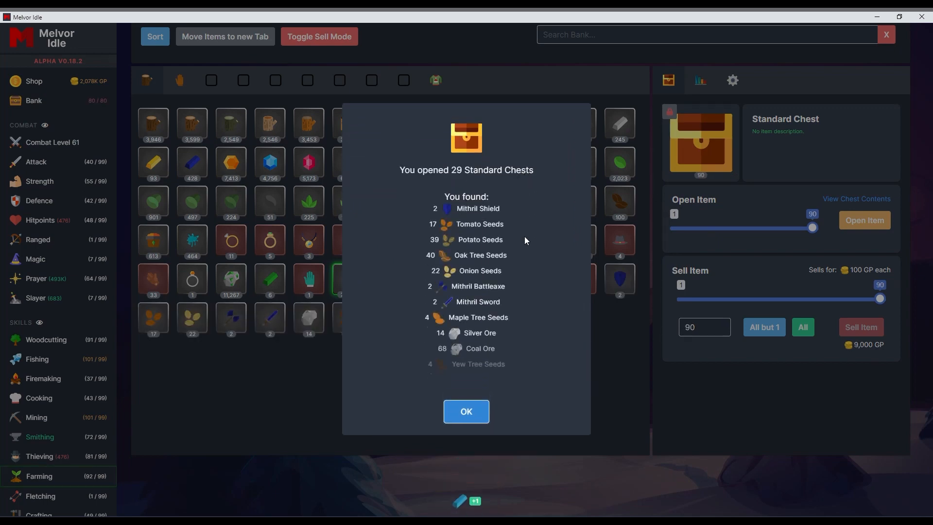
click(465, 411)
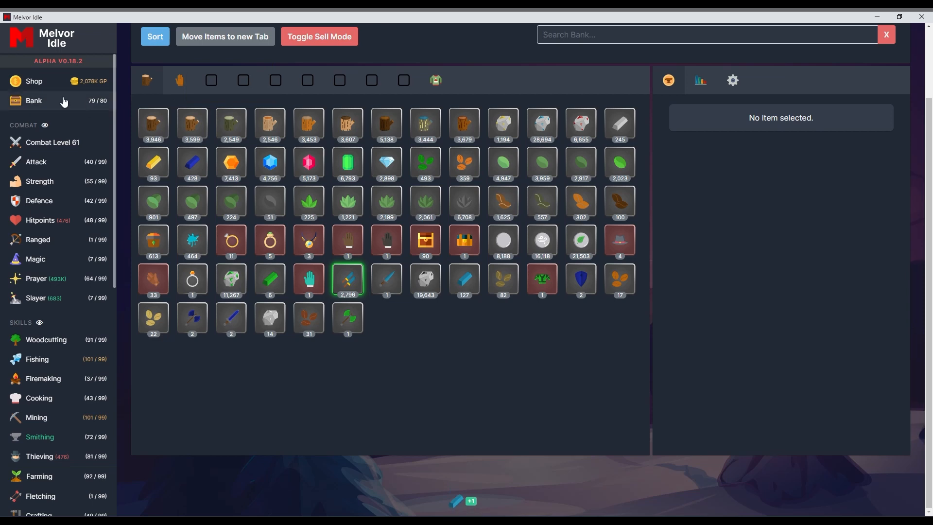
Sell 91 new loot items and dismiss the 84 Standard Chests results.
click(319, 36)
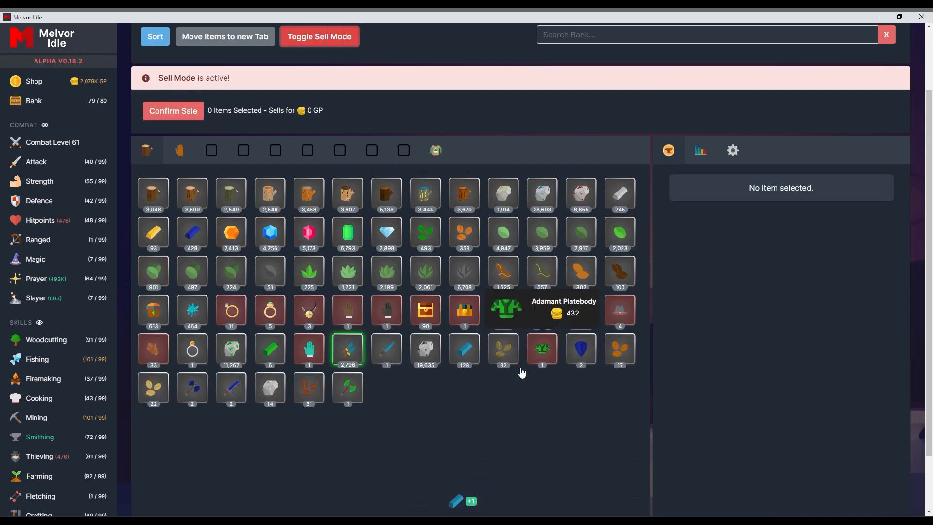
mouse_move(580, 349)
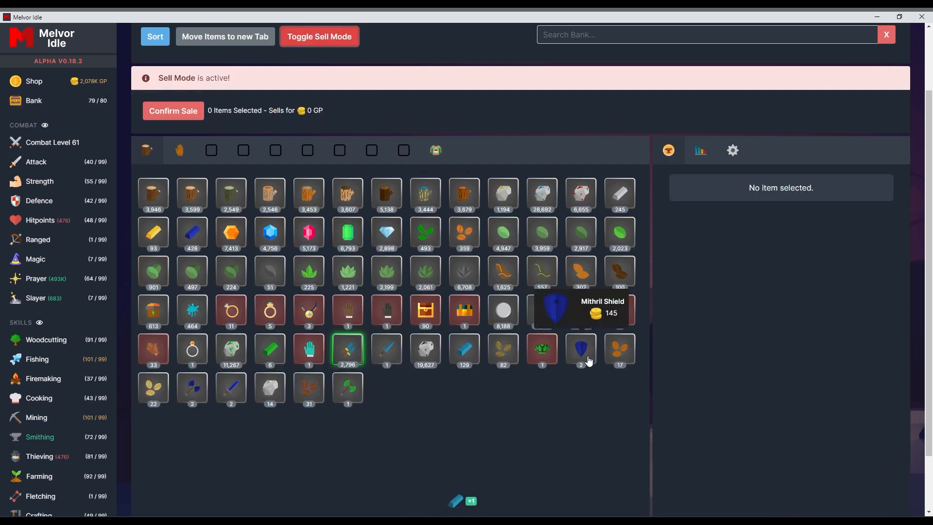
click(231, 387)
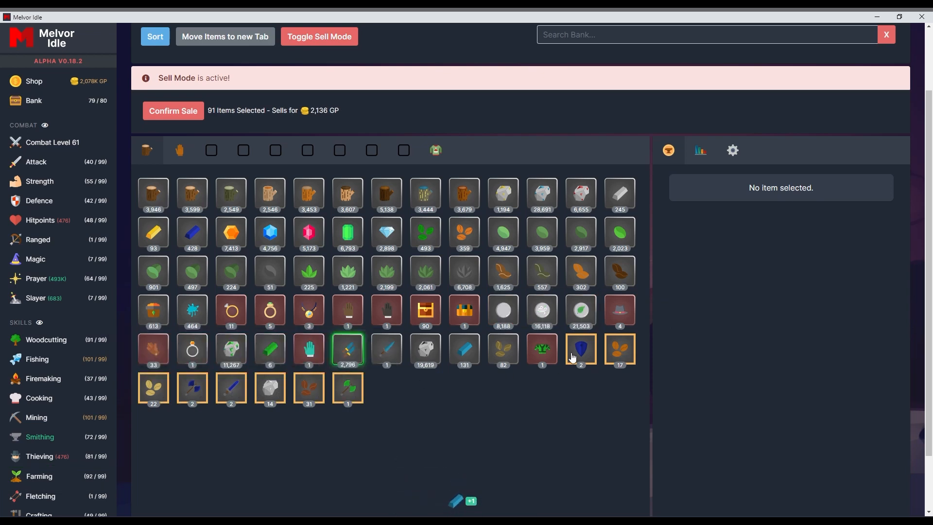
click(173, 110)
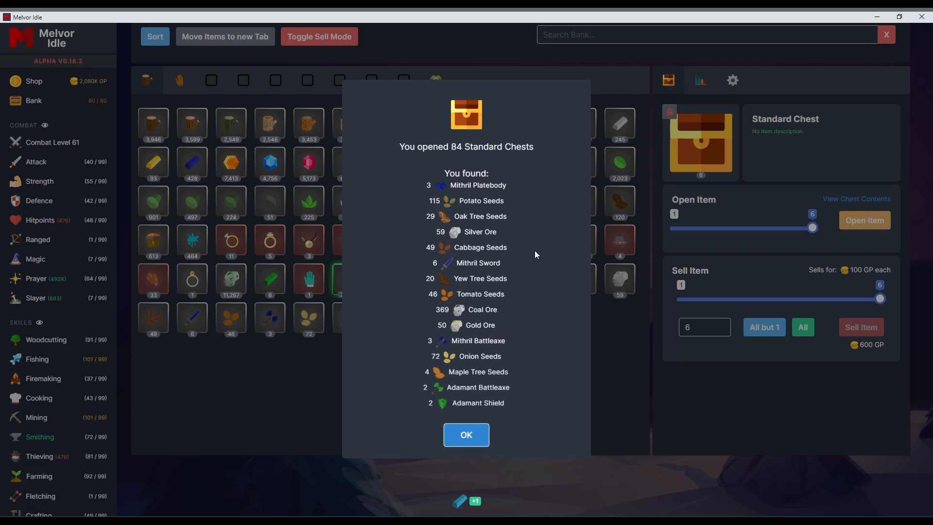
click(466, 434)
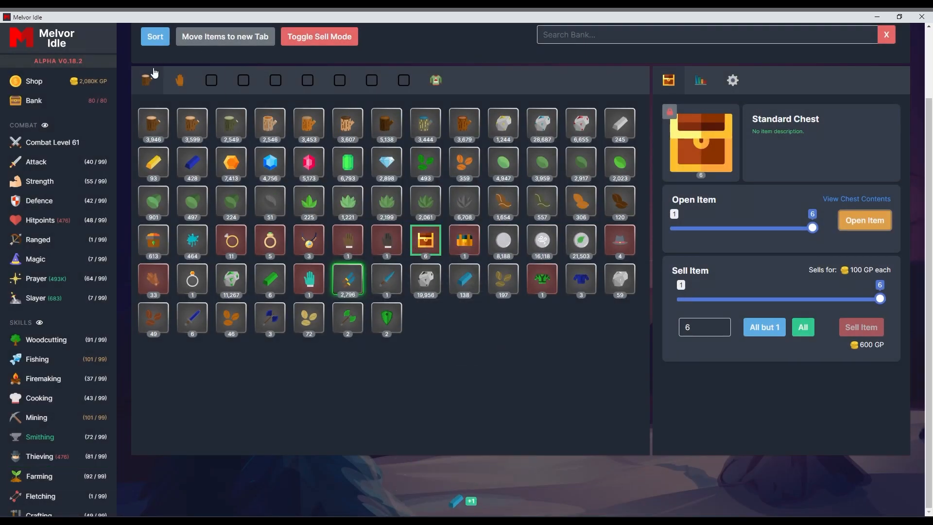
Sell the 180 latest chest loot items, including the Adamant Shield.
click(319, 36)
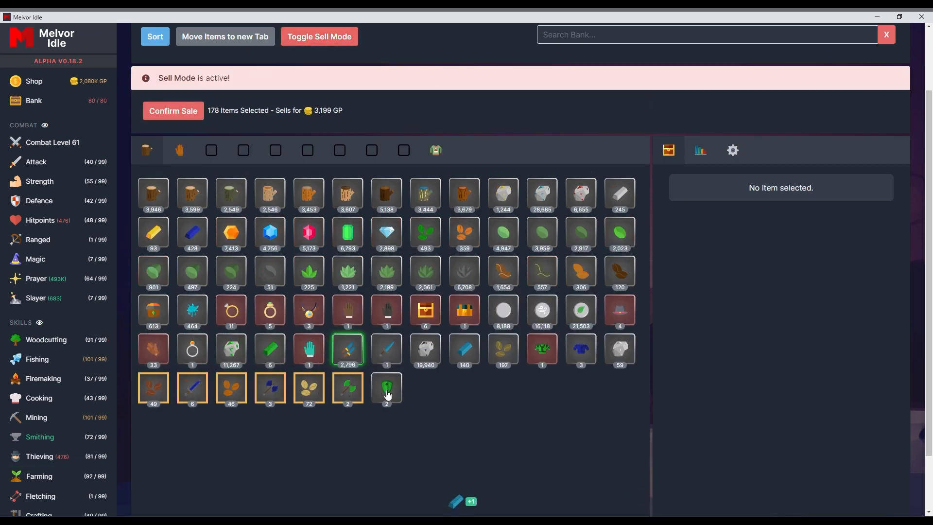
click(385, 388)
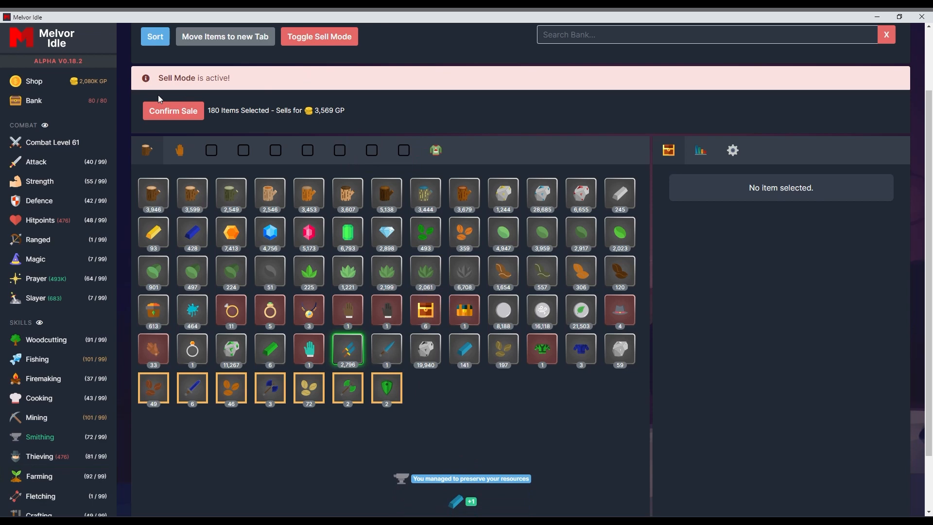
click(173, 111)
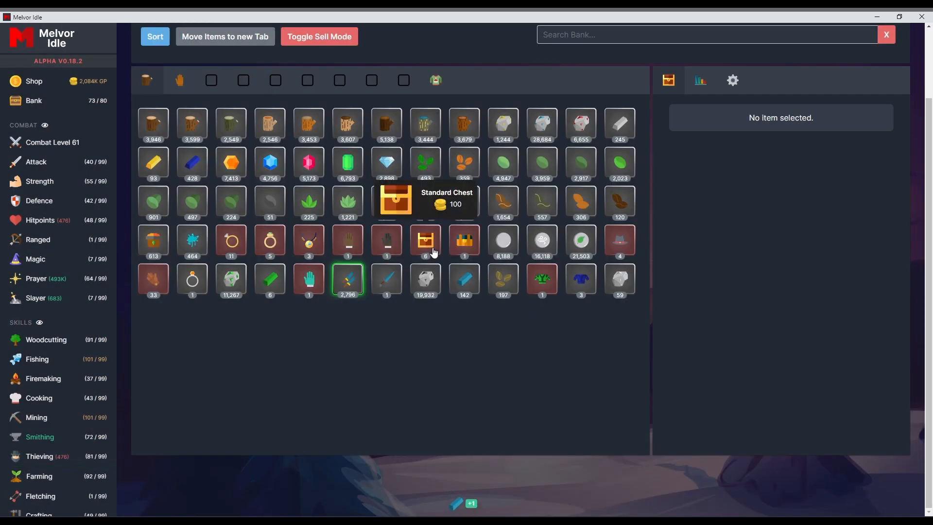
Open the last 6 Standard Chests and dismiss their results.
click(424, 240)
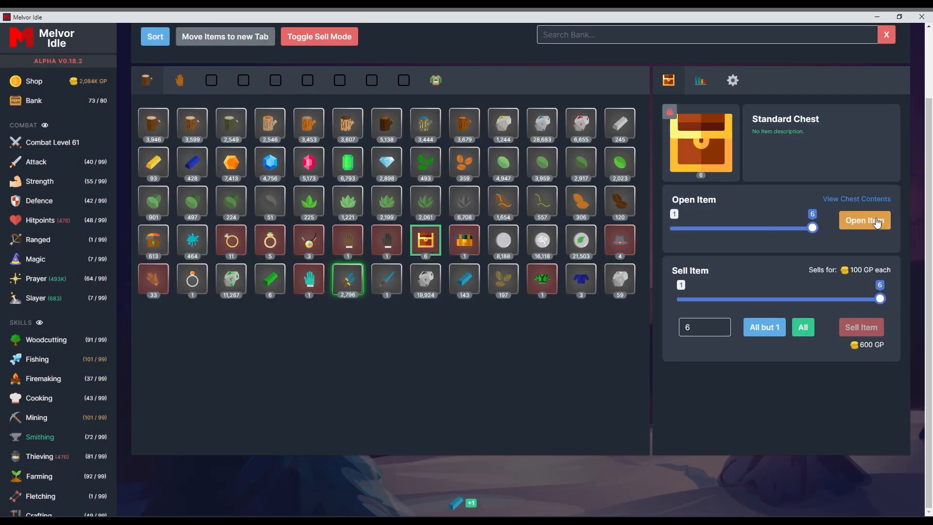
click(863, 221)
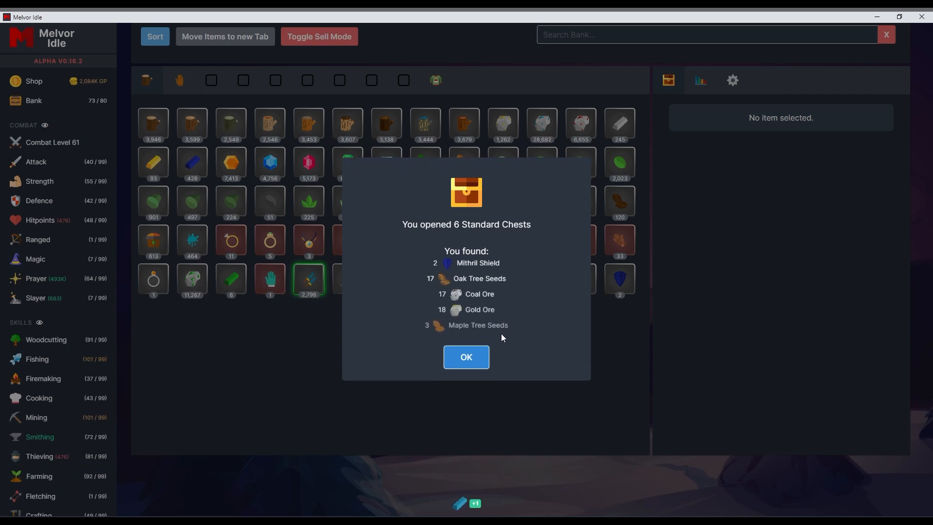
click(465, 356)
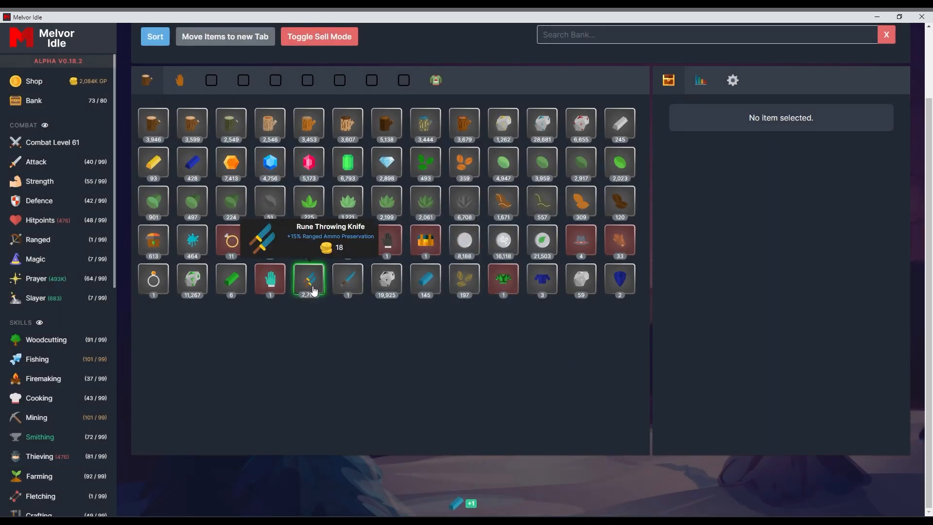
Open the Chest of Witwix and return to the bank page.
click(424, 240)
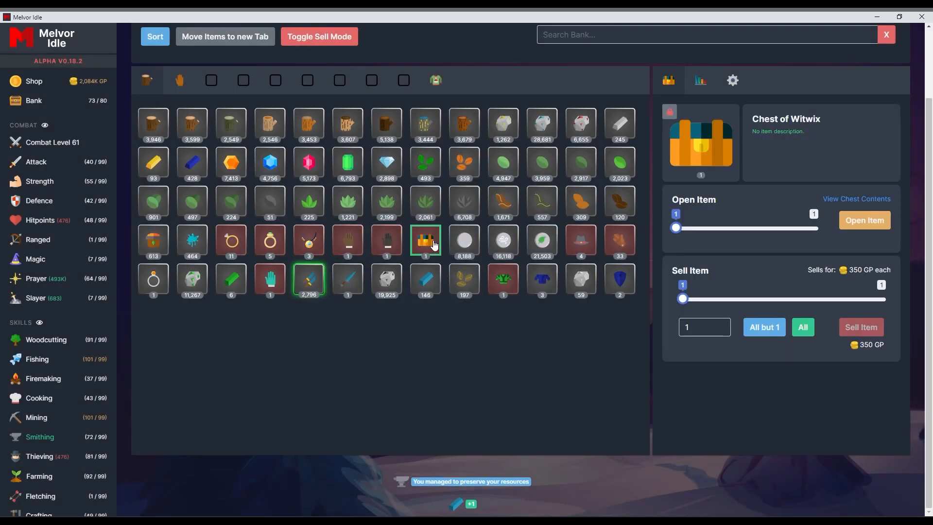
click(863, 221)
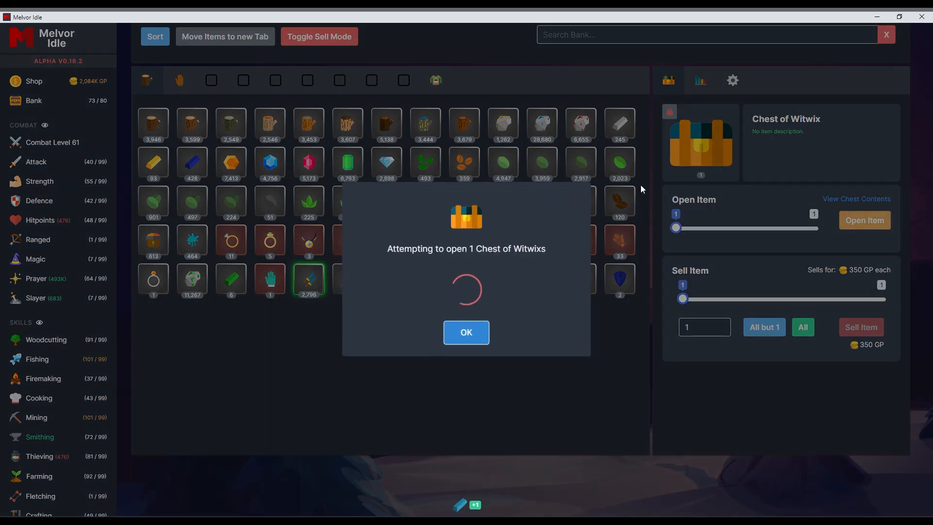
click(465, 333)
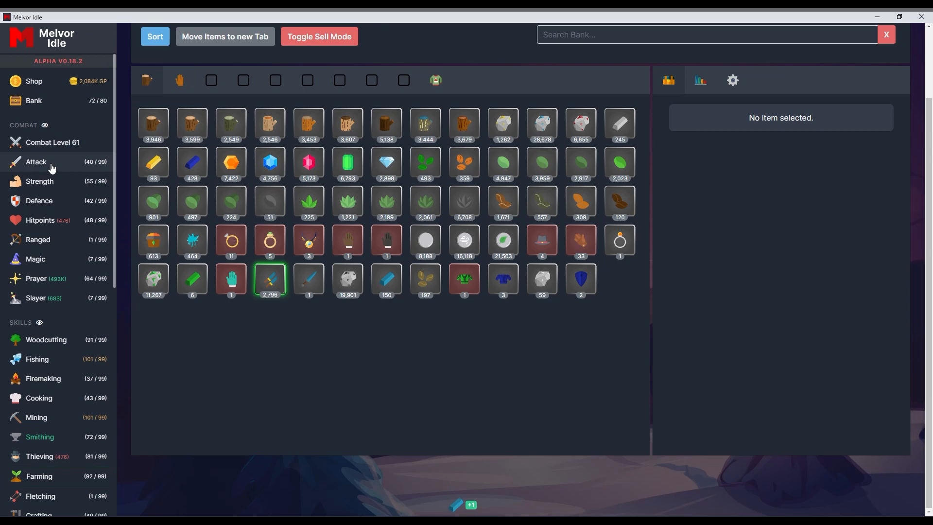
click(33, 100)
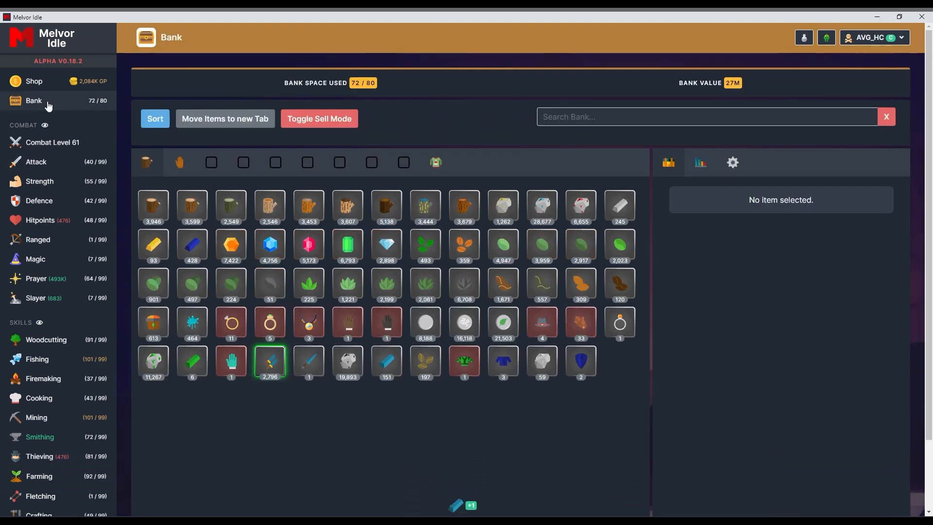
Browse the slayer areas, then show the standard combat areas from Golbin Village to Dragon Valley.
click(52, 142)
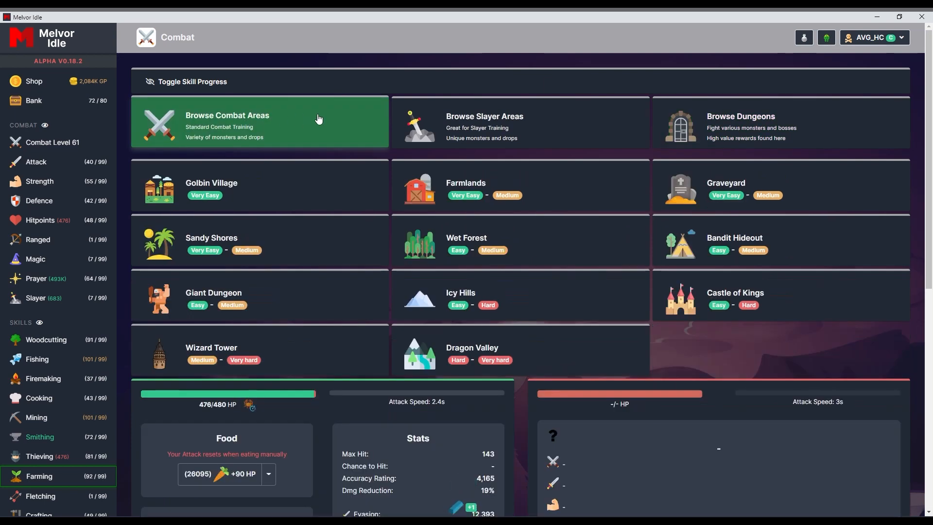
click(518, 123)
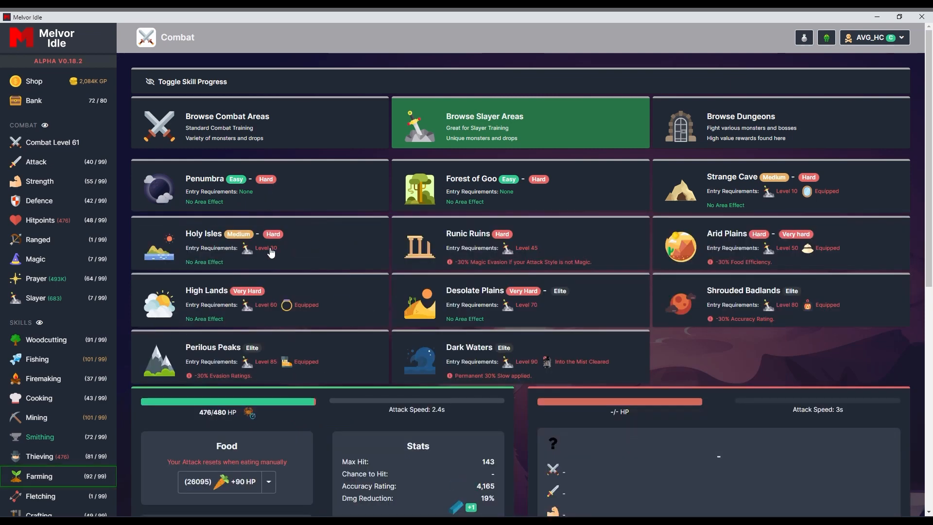
click(259, 123)
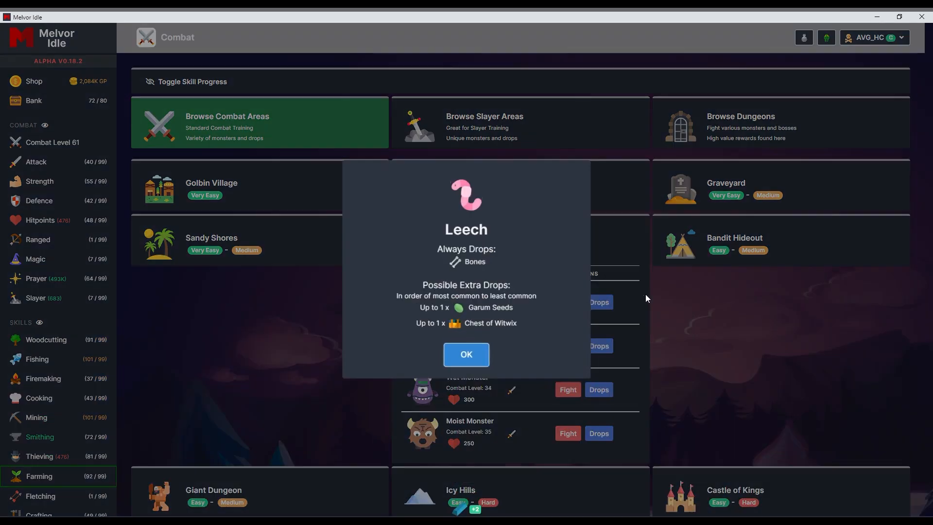
mouse_move(503, 327)
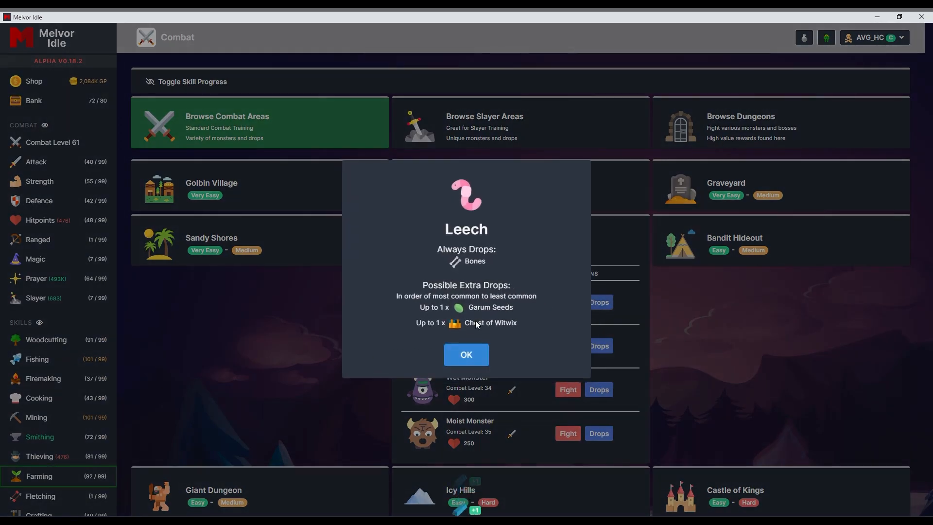
click(465, 354)
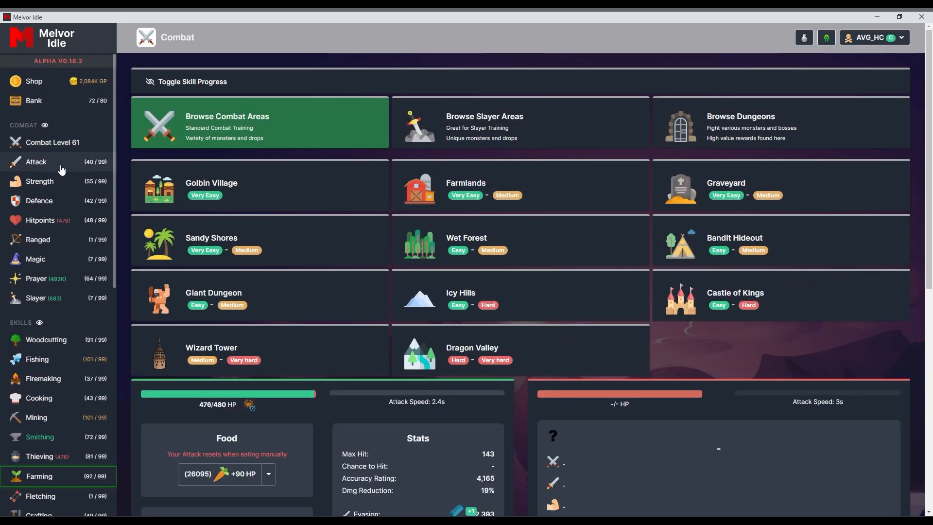
Review the dungeon list, then view the Woodcutting page at level 91/99 with the tree list.
scroll(down, 3)
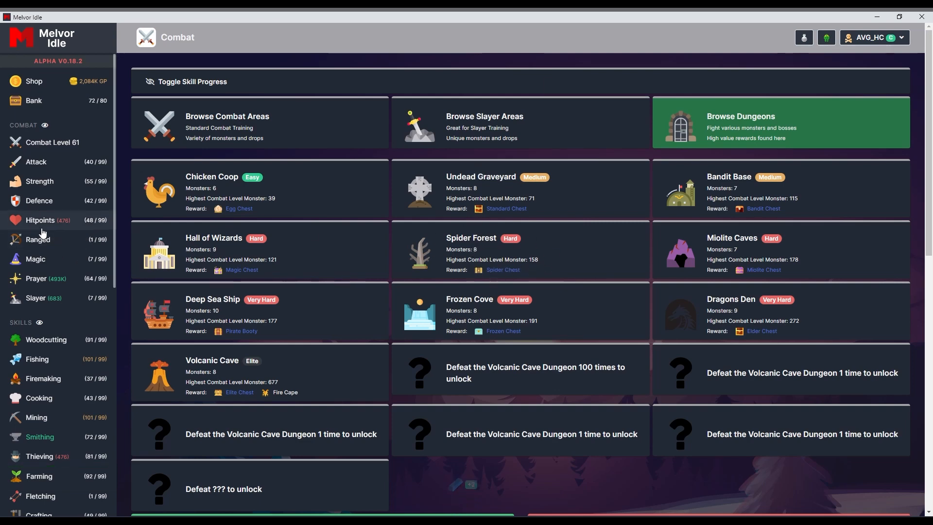
mouse_move(59, 206)
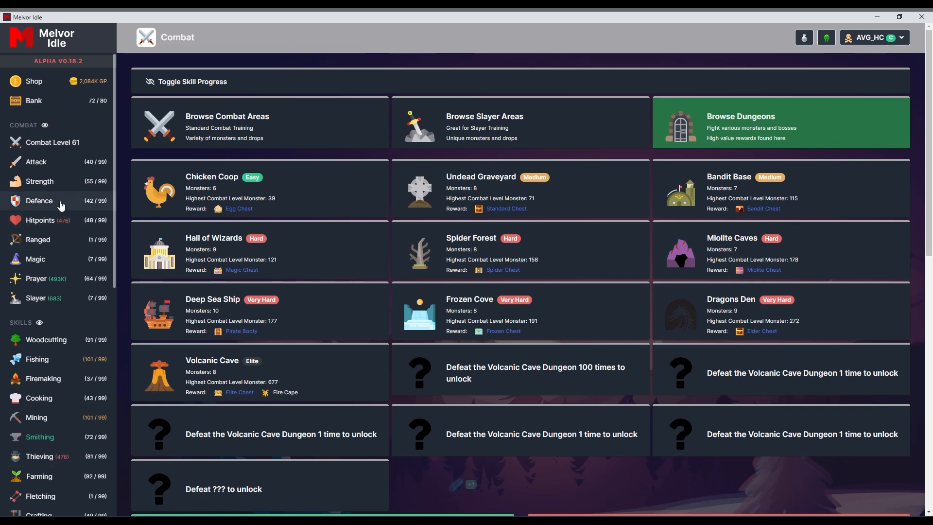
click(46, 339)
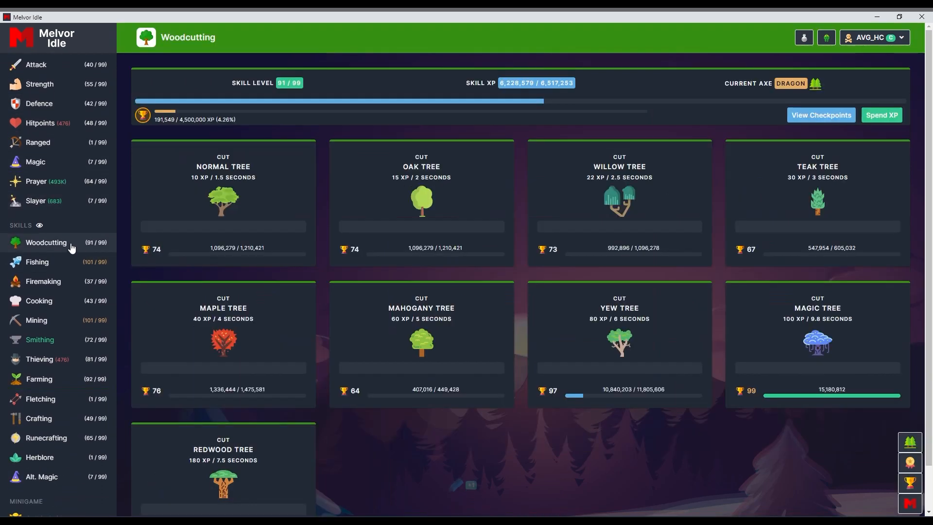
mouse_move(37, 261)
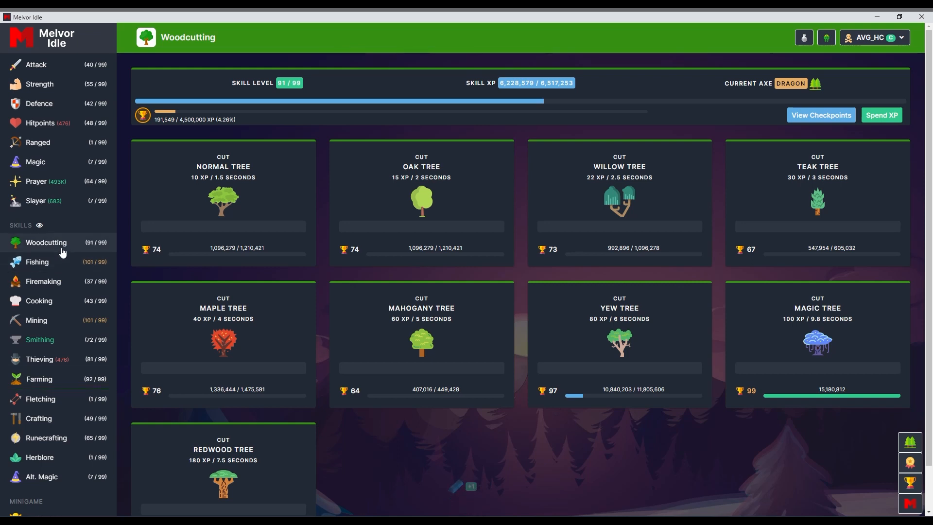
mouse_move(49, 242)
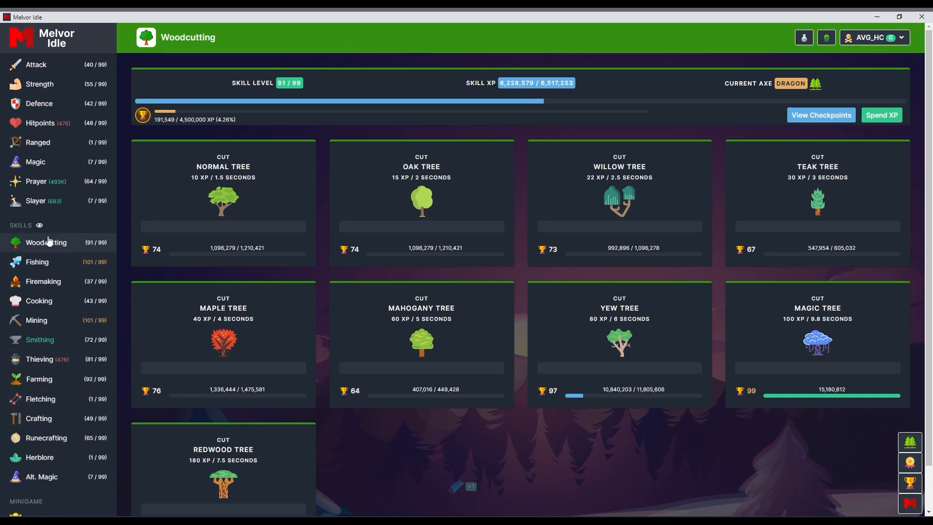
mouse_move(104, 262)
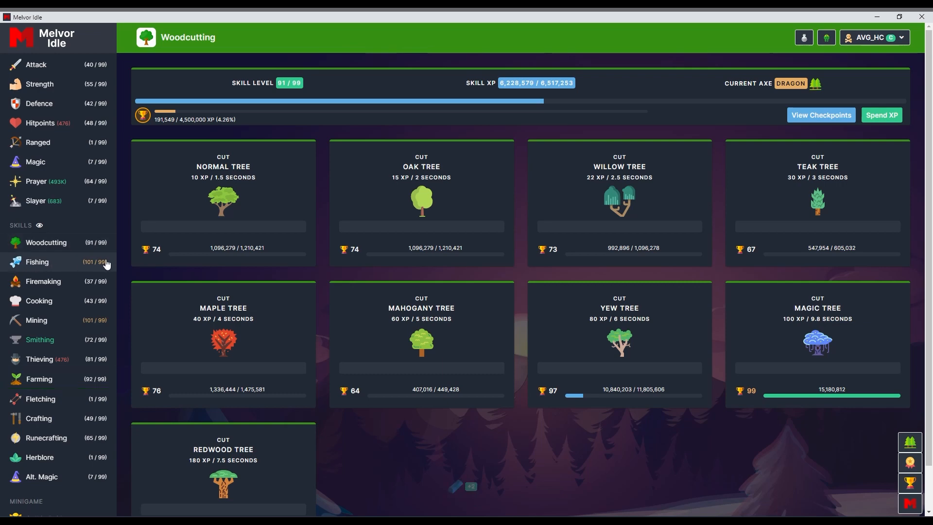
Glance at the Fishing page, then return to the Combat dungeon list.
click(37, 262)
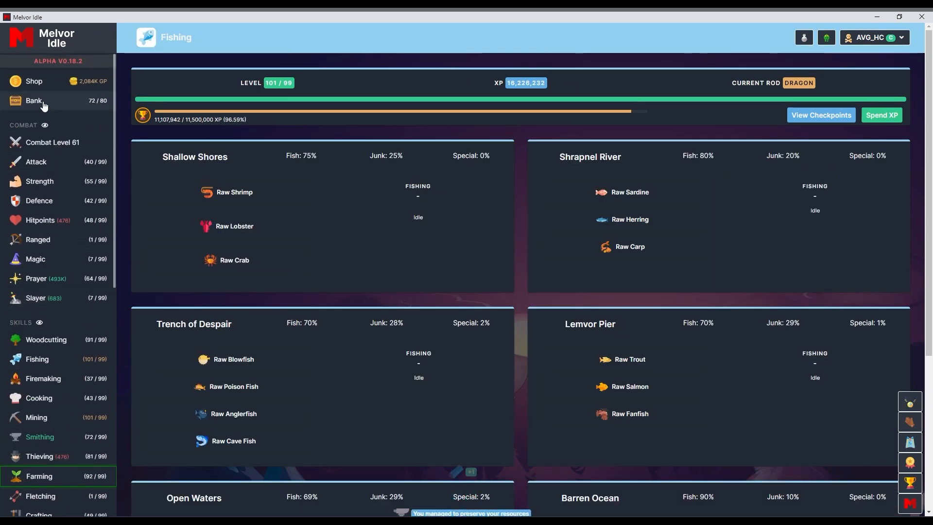
click(52, 142)
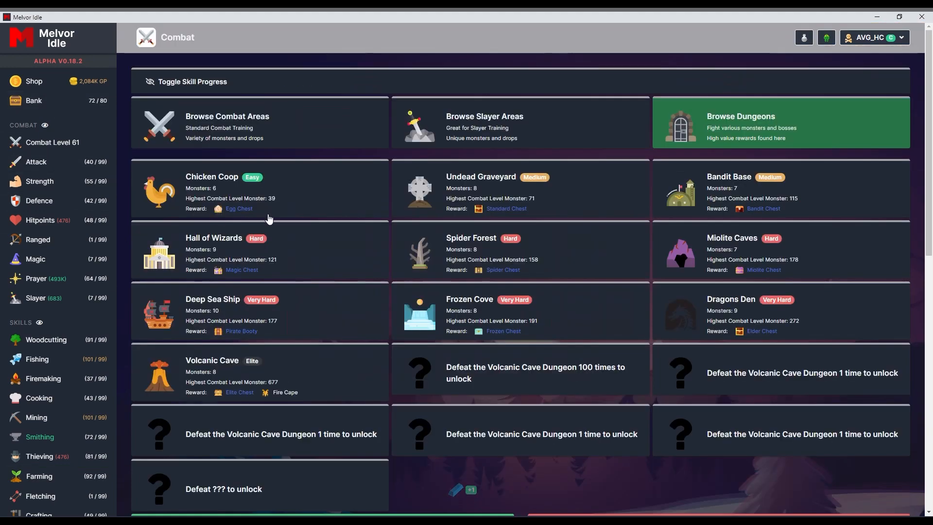
Scroll the Combat page to review stats, the prayer list, the Green Goo Monster slayer task and attack styles.
scroll(down, 3)
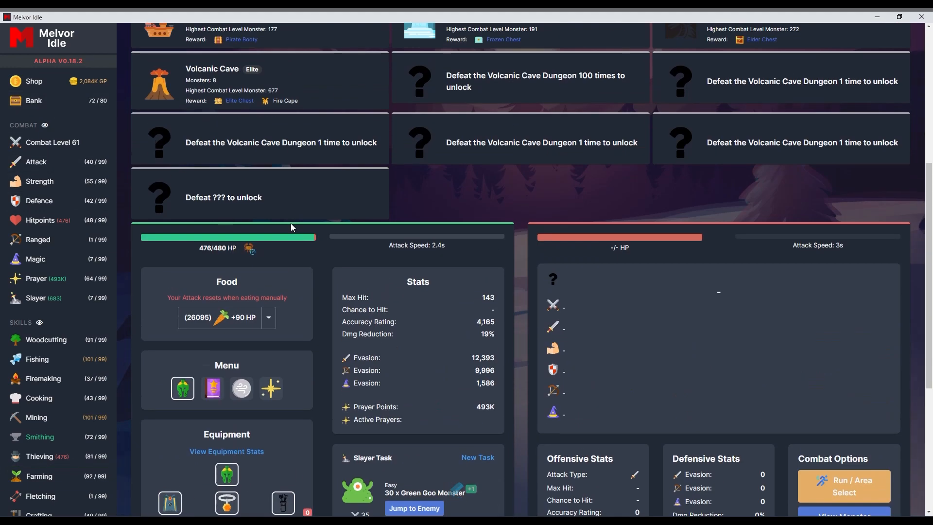
scroll(up, 3)
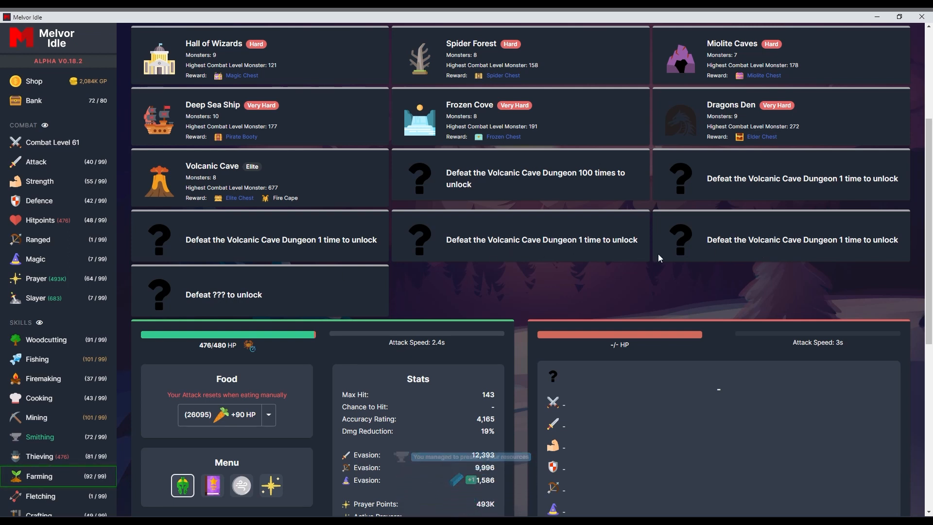
mouse_move(487, 205)
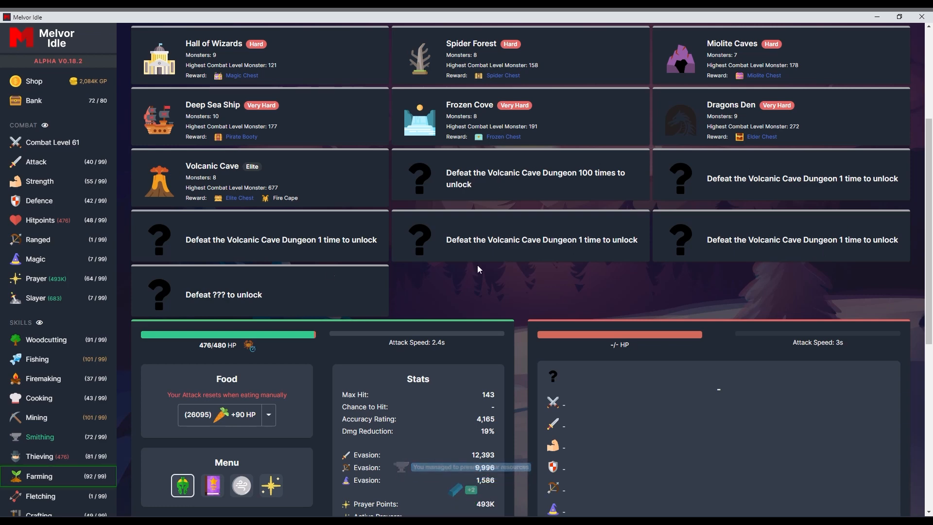
scroll(down, 3)
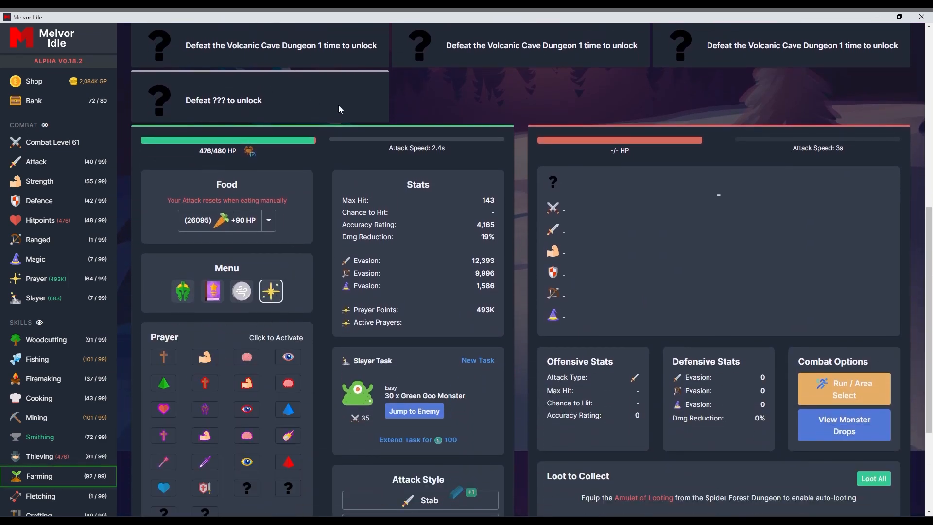
scroll(down, 3)
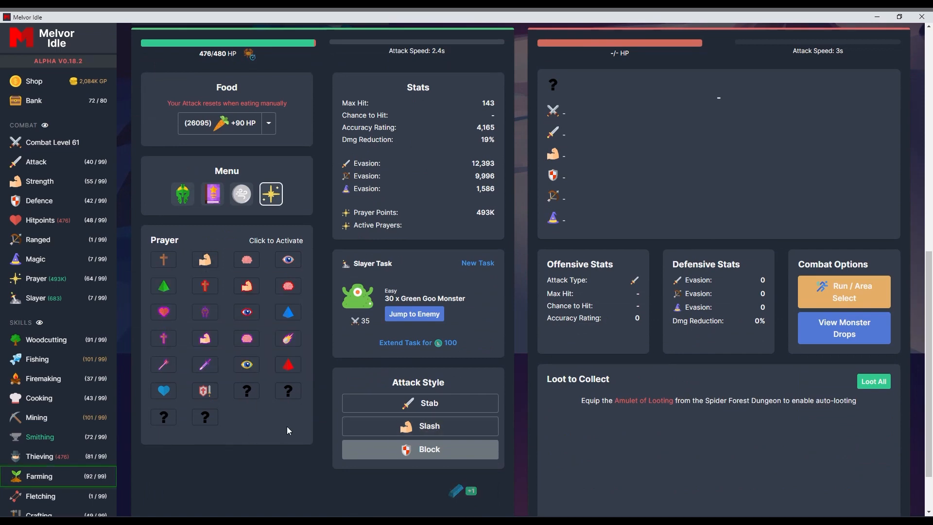
scroll(up, 3)
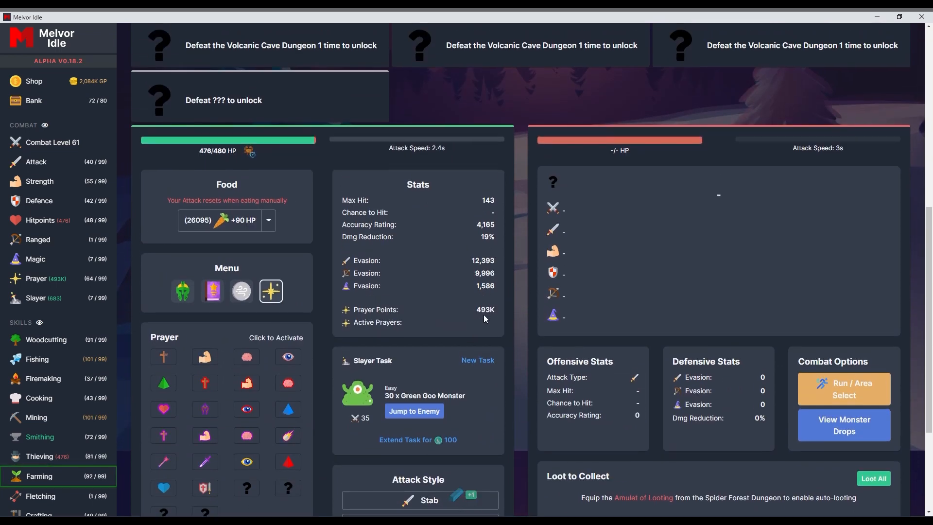
mouse_move(95, 287)
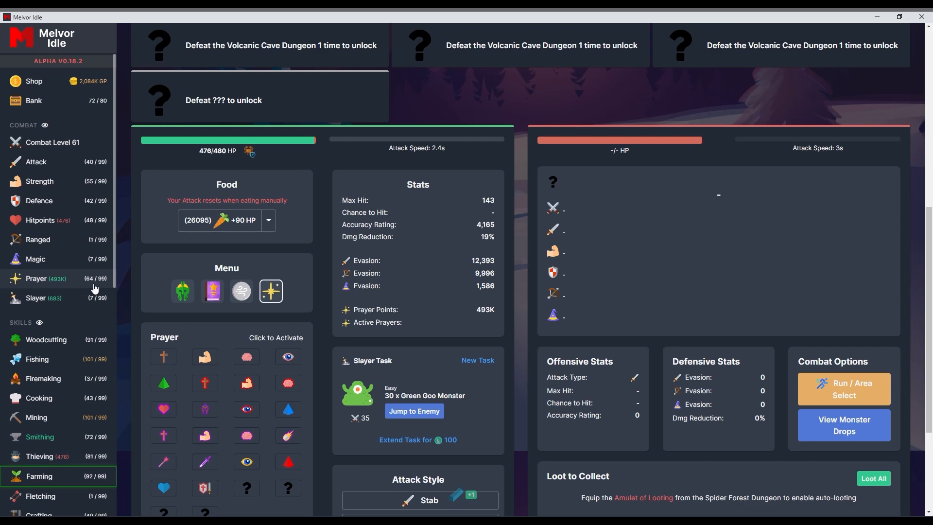
scroll(down, 3)
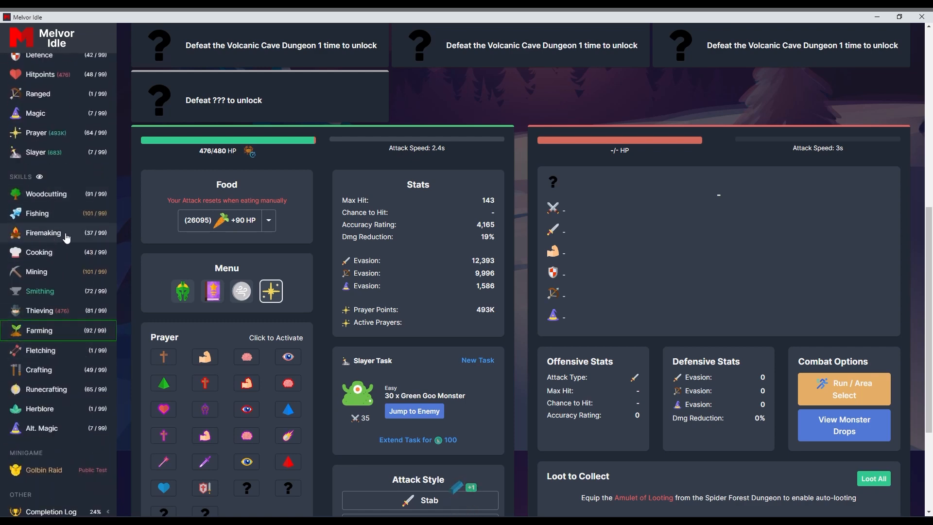
Review the Cooking, Mining, Smithing and Thieving pages, then land on Farming with plots ready to harvest.
click(38, 252)
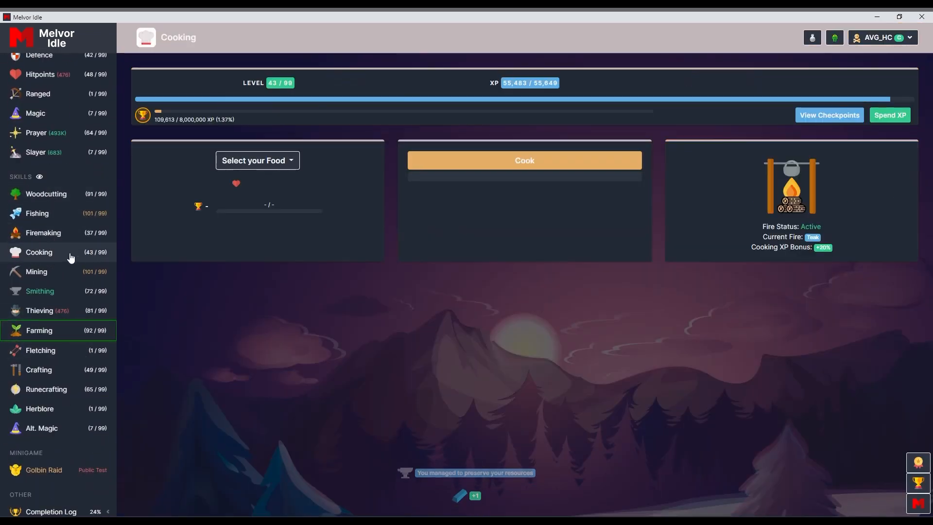
click(36, 272)
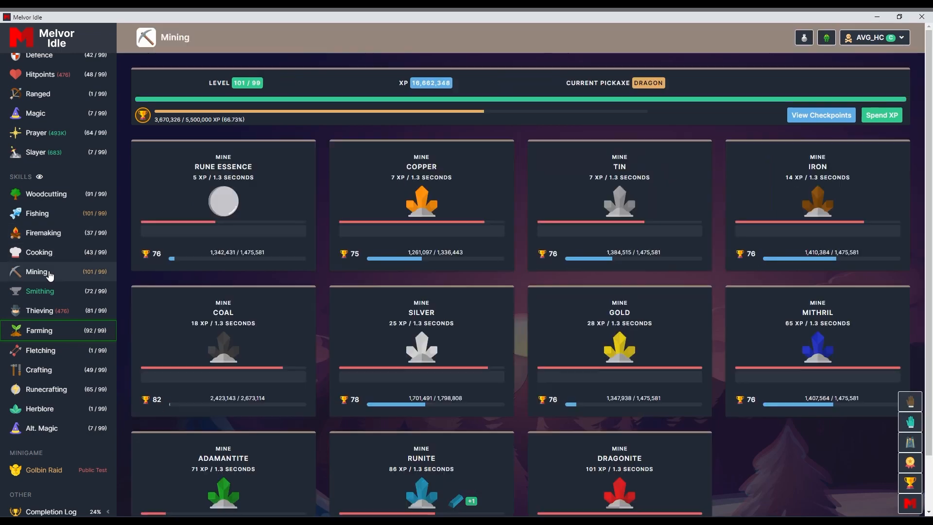
mouse_move(59, 295)
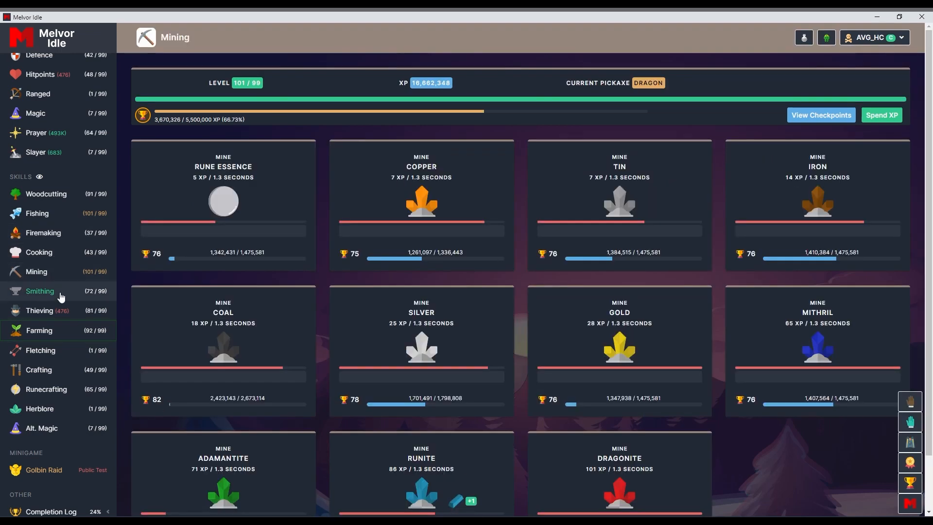
click(40, 290)
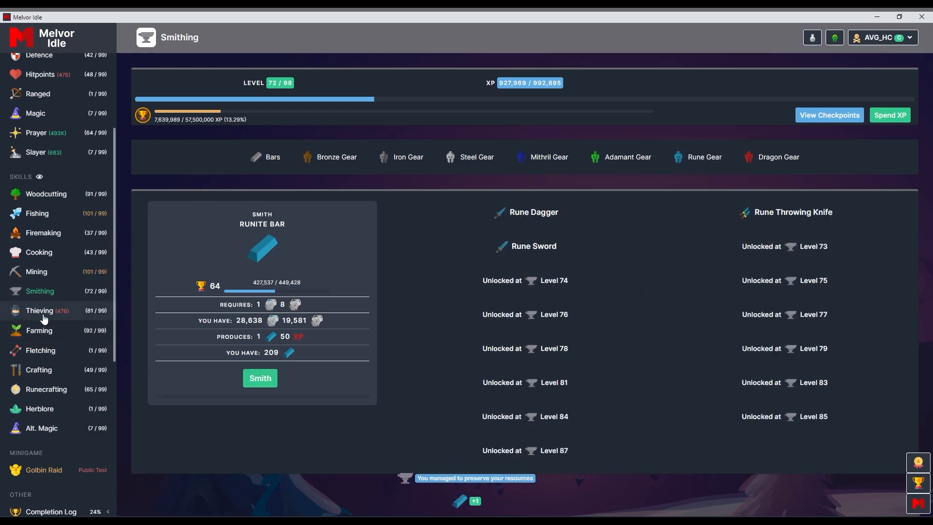
click(39, 310)
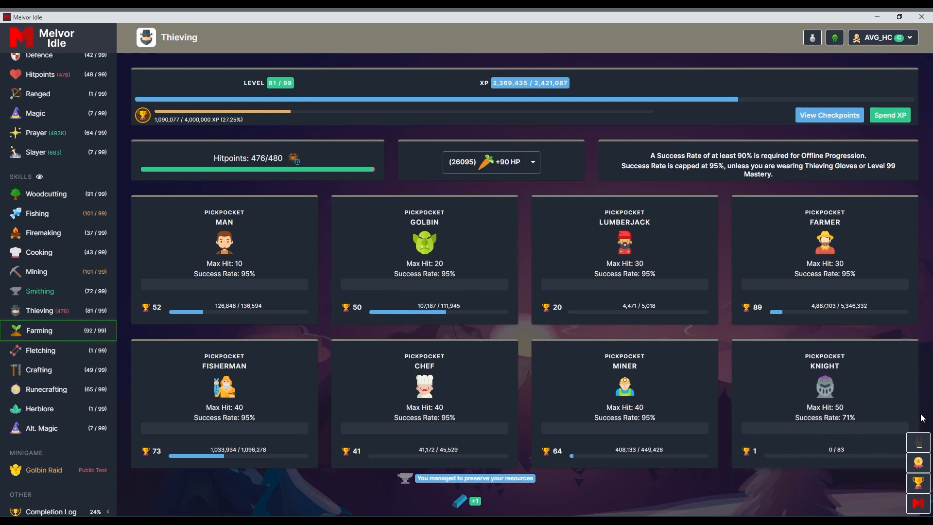
scroll(up, 3)
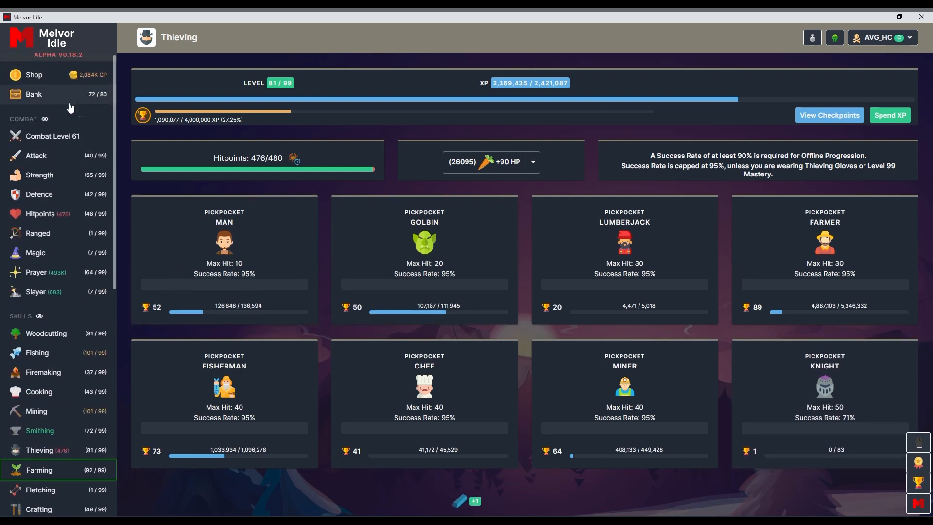
scroll(down, 3)
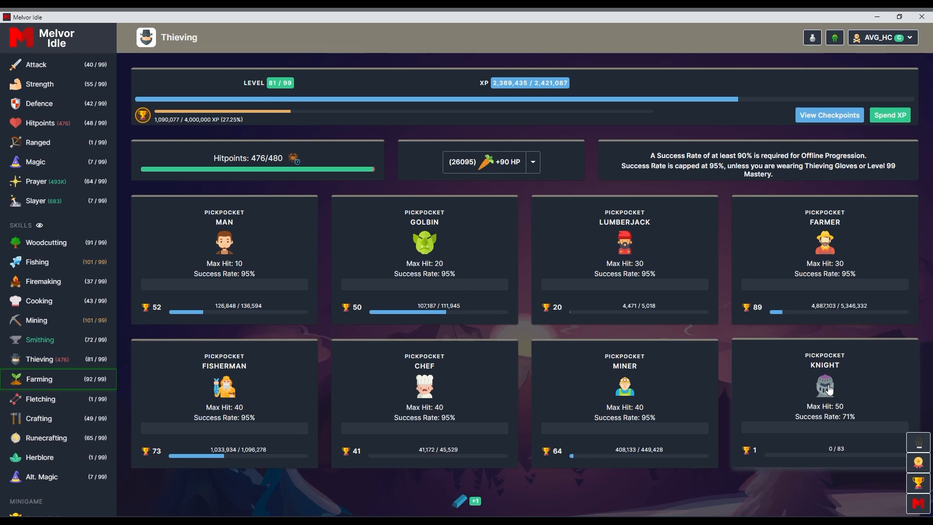
mouse_move(835, 383)
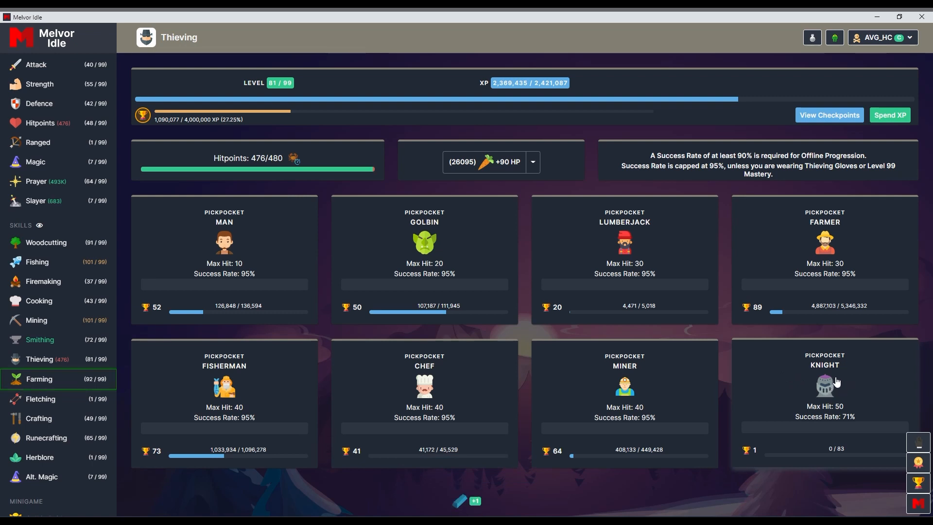
mouse_move(277, 176)
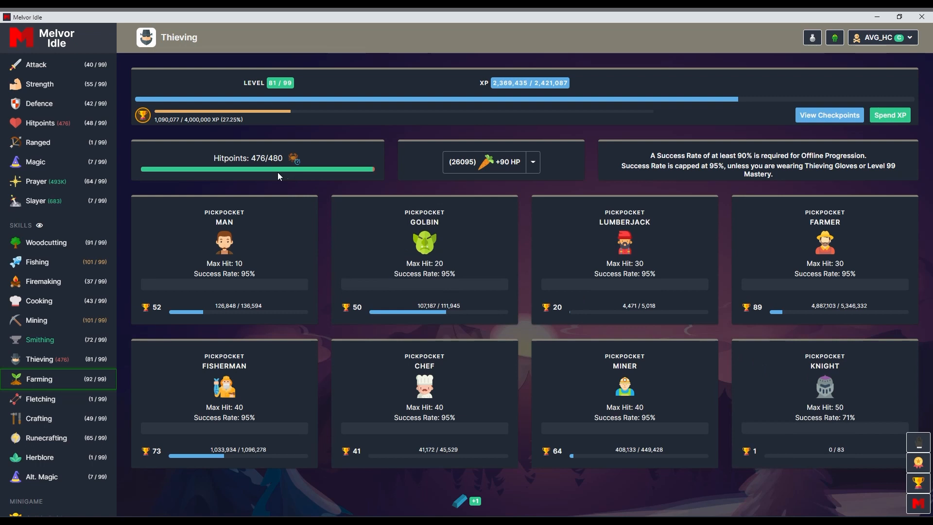
mouse_move(844, 395)
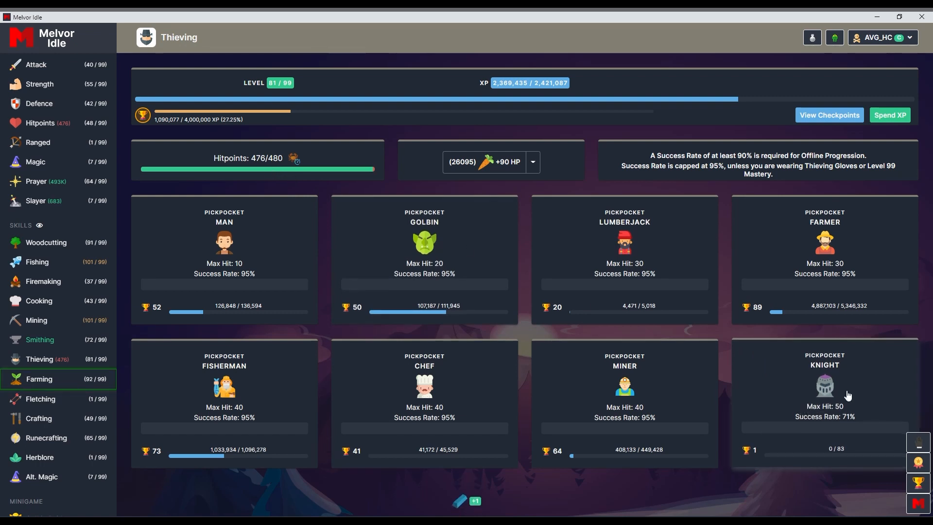
mouse_move(873, 214)
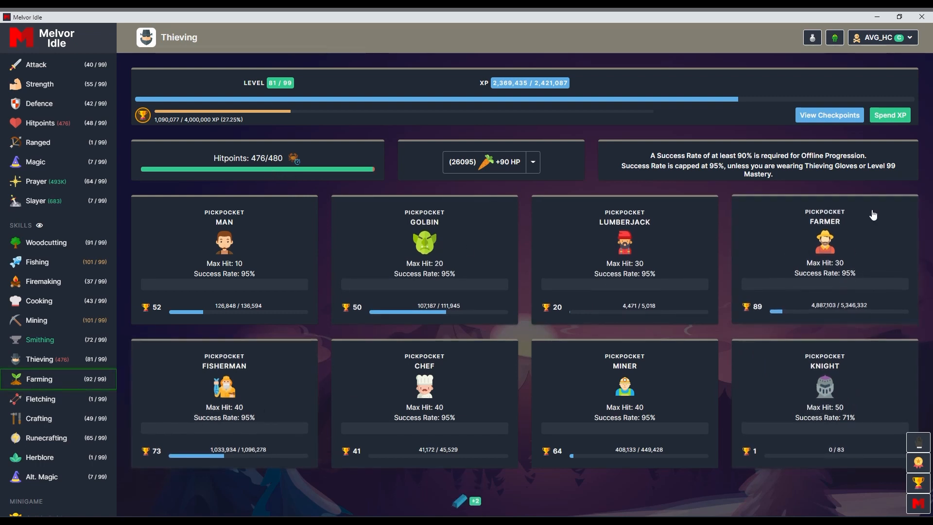
mouse_move(825, 238)
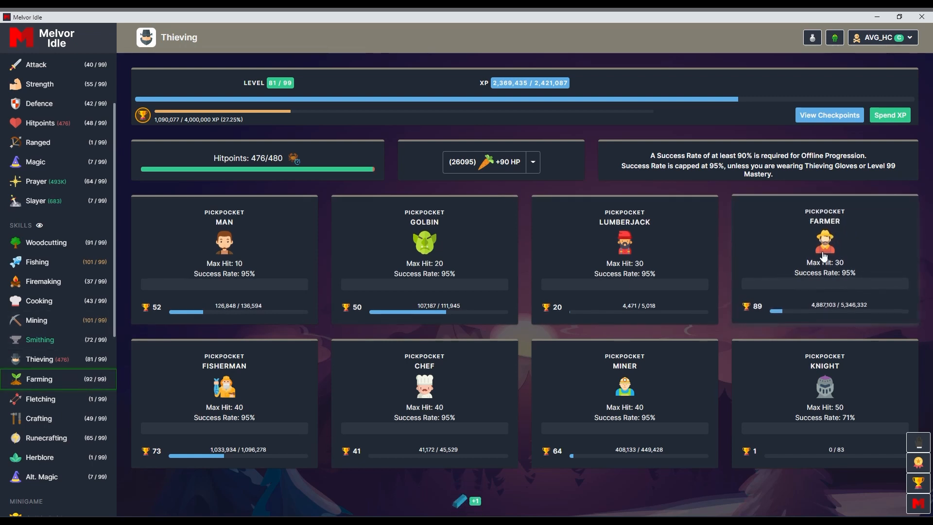
click(39, 379)
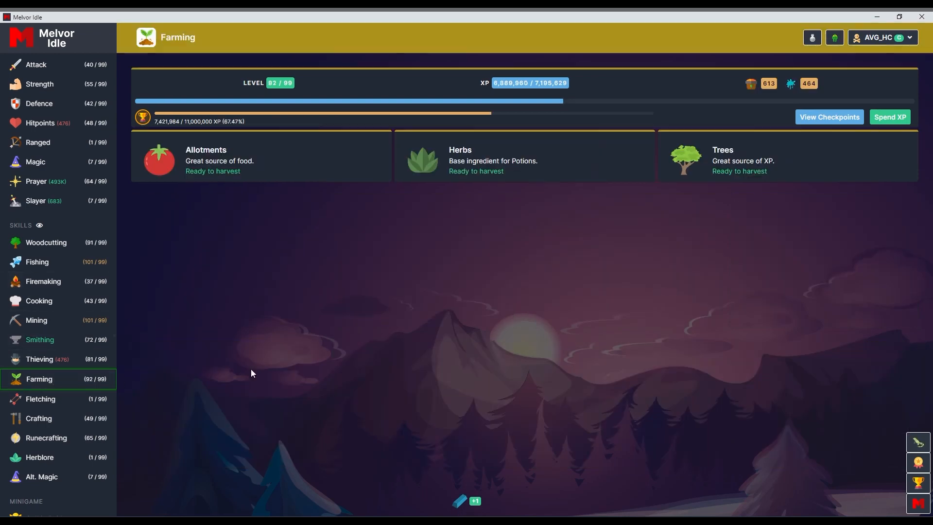
Harvest and replant the farming plots so all four tree plots grow Yew Tree Seeds (~799 minutes).
click(205, 161)
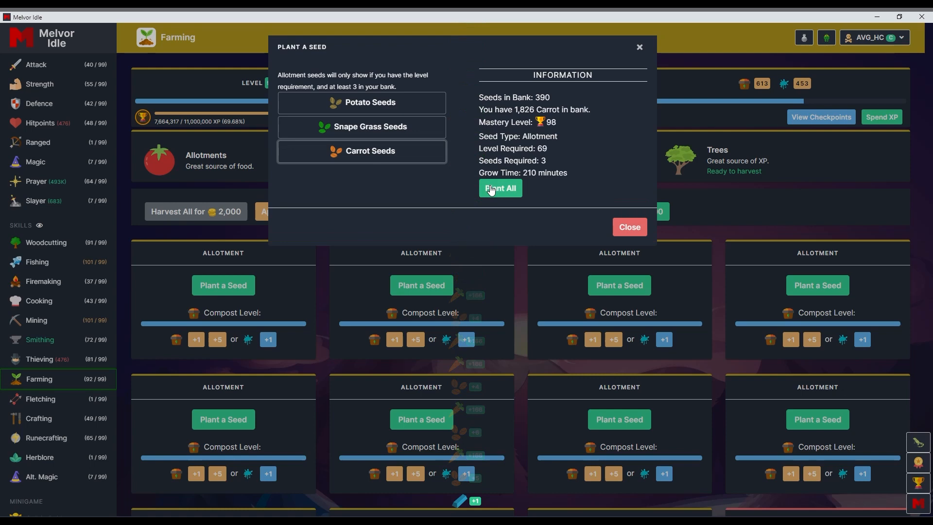
click(500, 188)
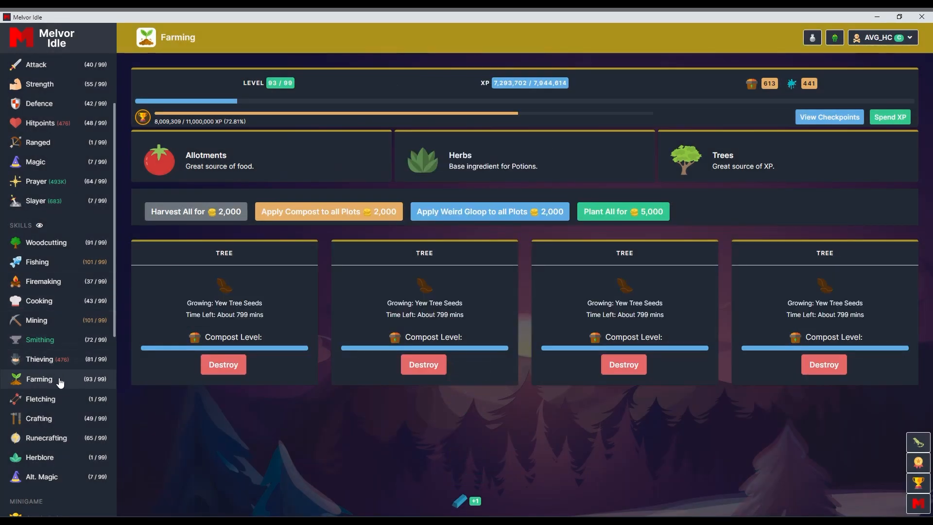
mouse_move(918, 443)
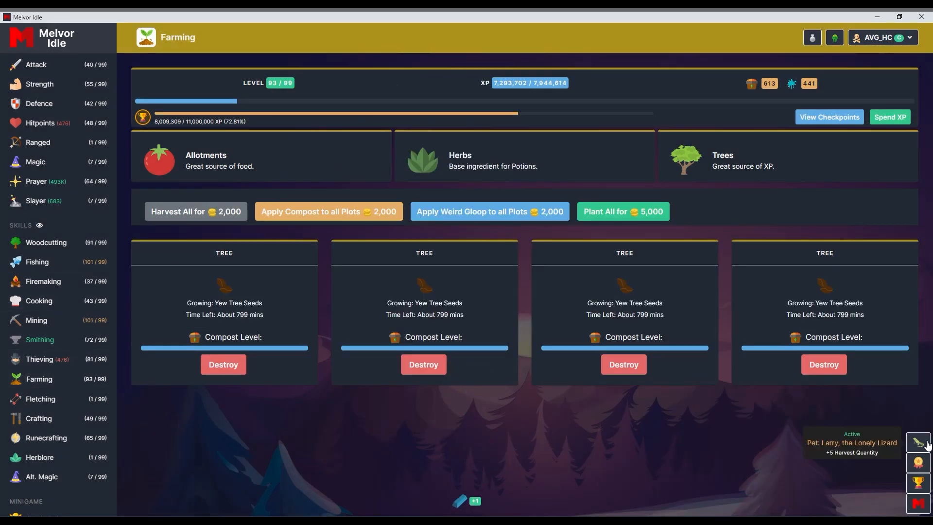
scroll(down, 3)
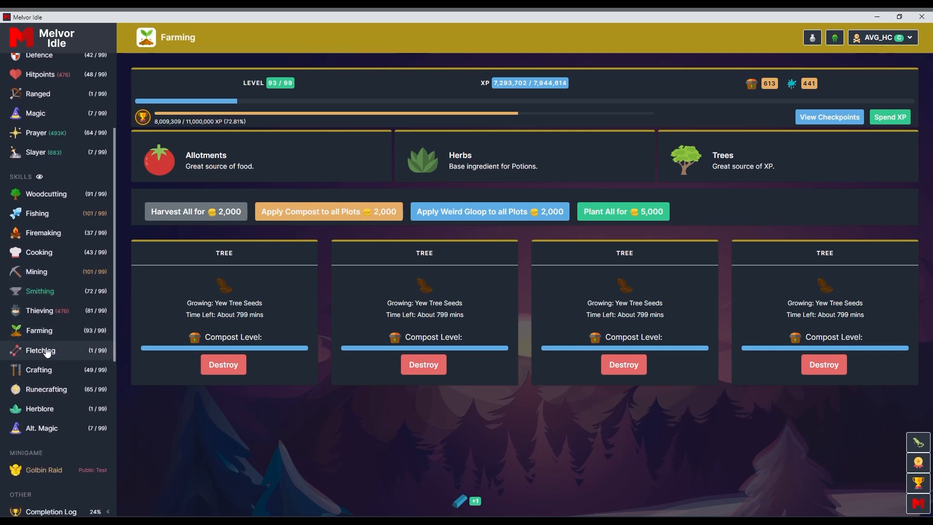
Review Crafting necklaces, Runecrafting, Herblore and Alt. Magic, then expand the Completion Log sections.
click(39, 369)
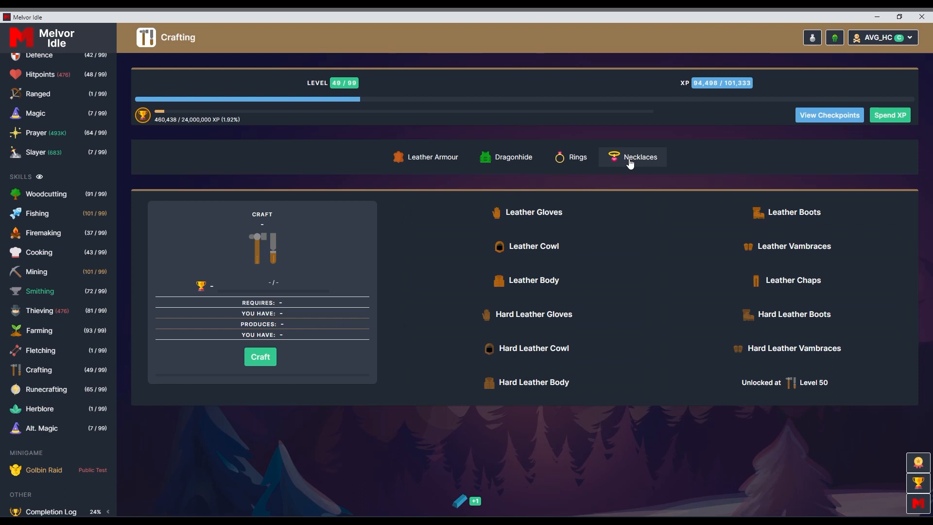
click(640, 156)
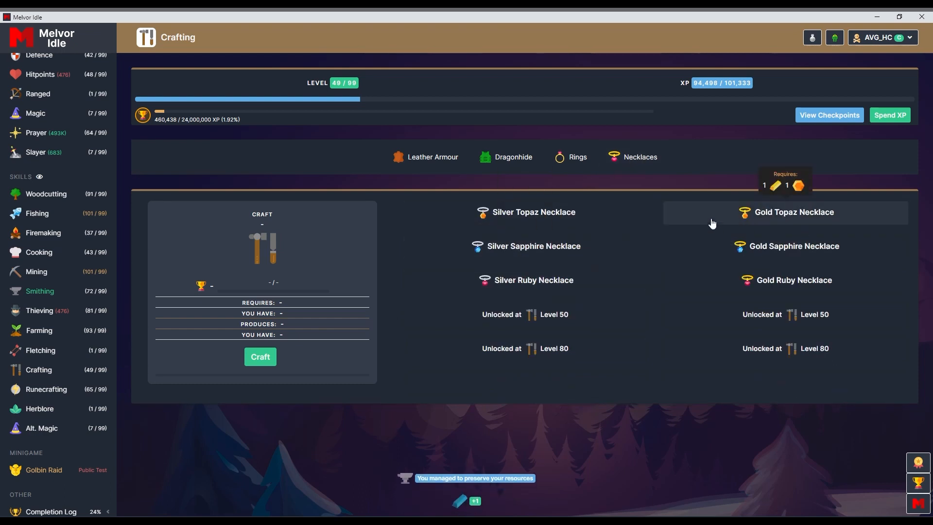
mouse_move(755, 256)
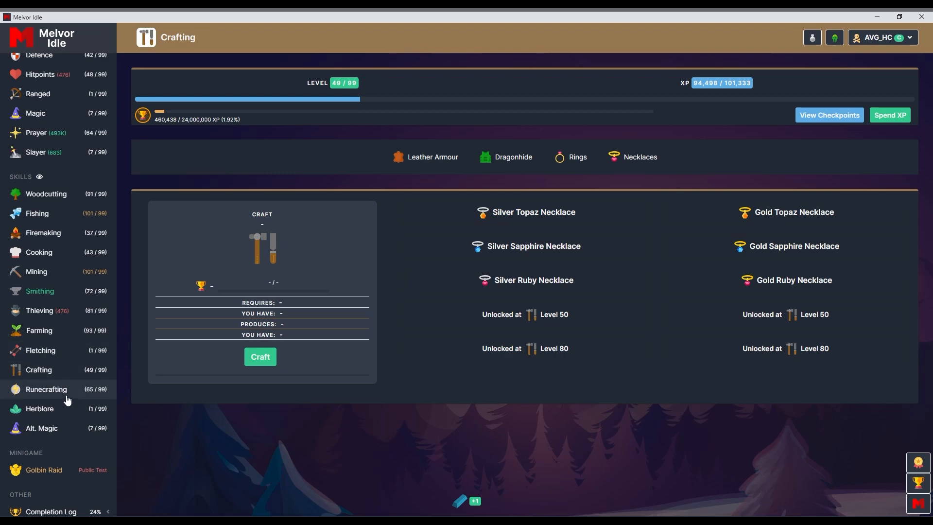
click(46, 388)
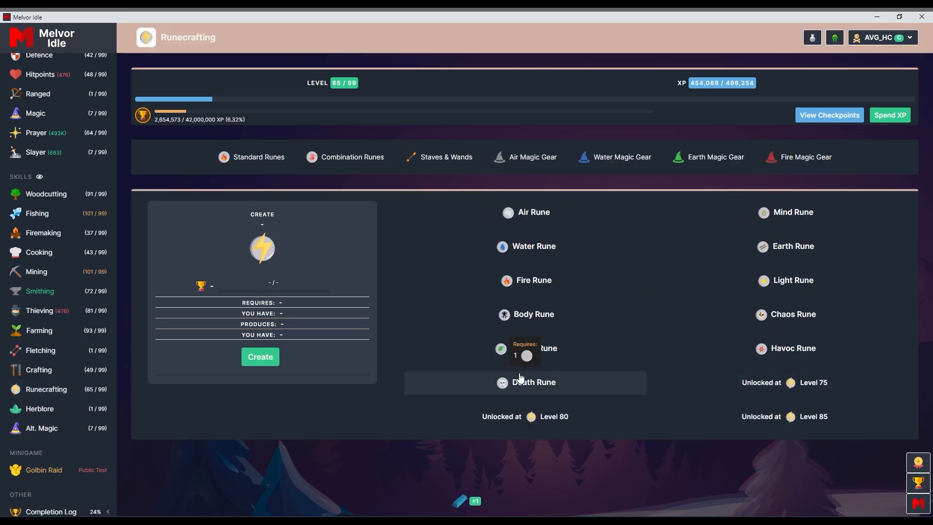
click(39, 408)
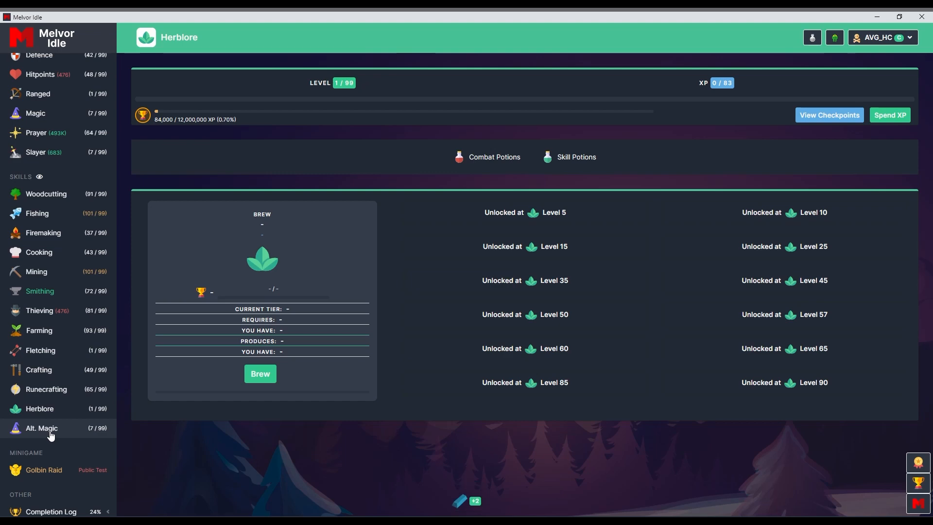
click(41, 428)
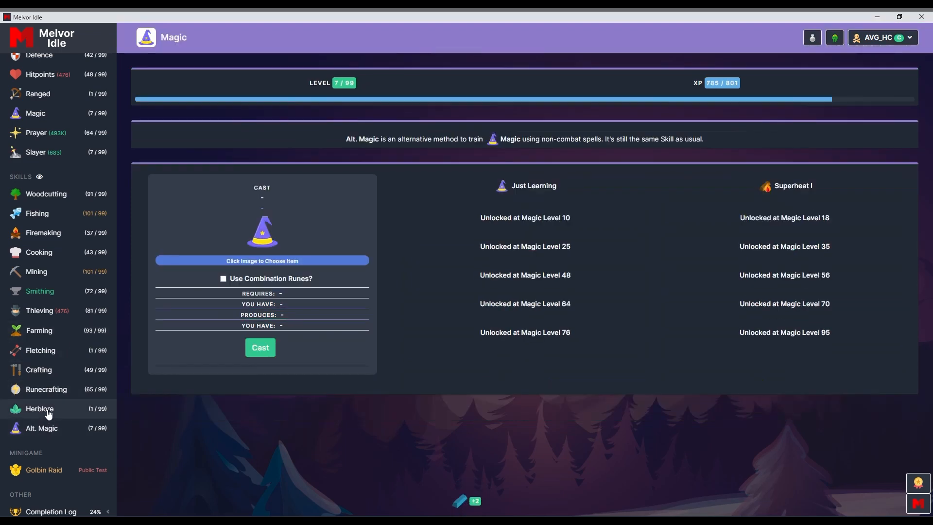
scroll(down, 3)
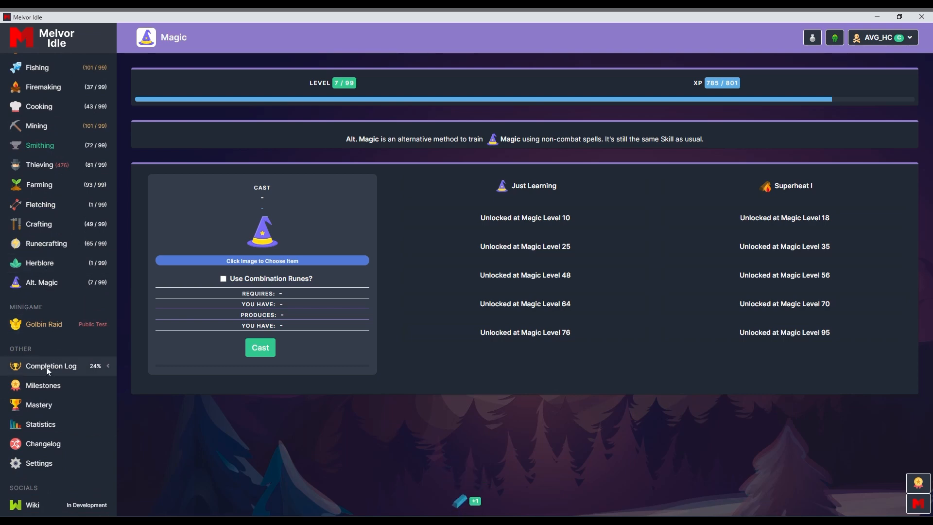
click(50, 365)
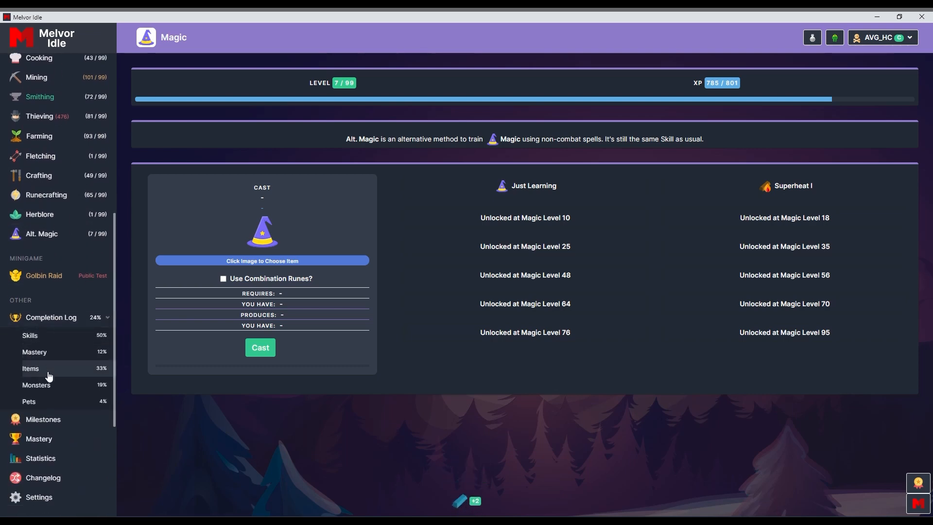
View the Items, Monsters and Pets completion logs, then close the popup.
click(30, 368)
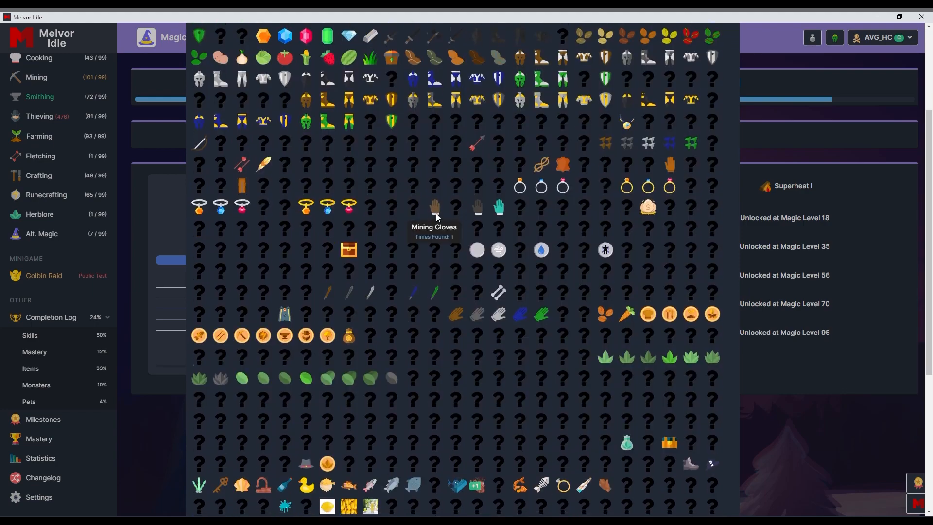
scroll(down, 3)
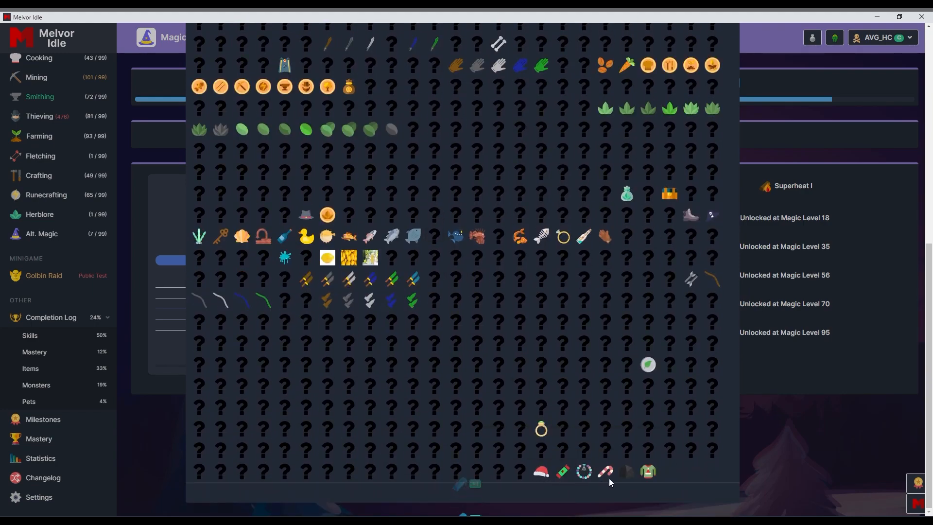
mouse_move(561, 472)
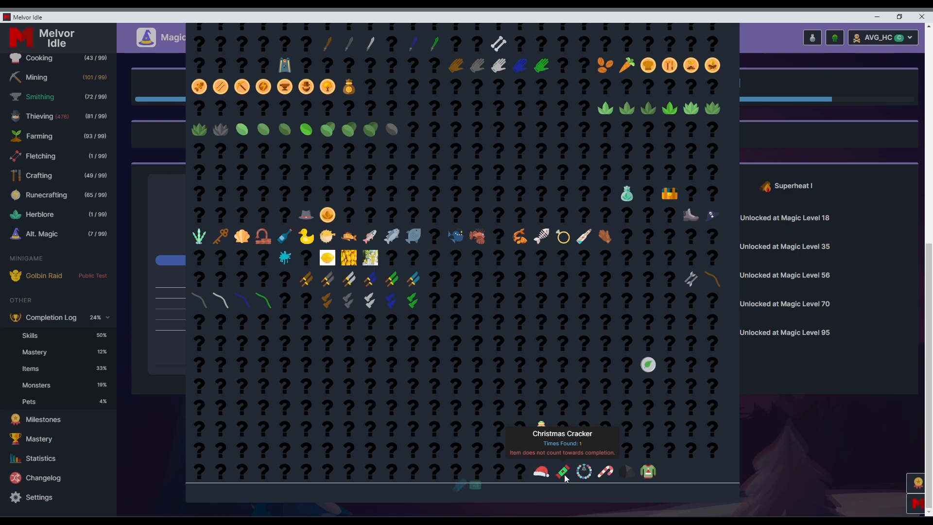
mouse_move(583, 470)
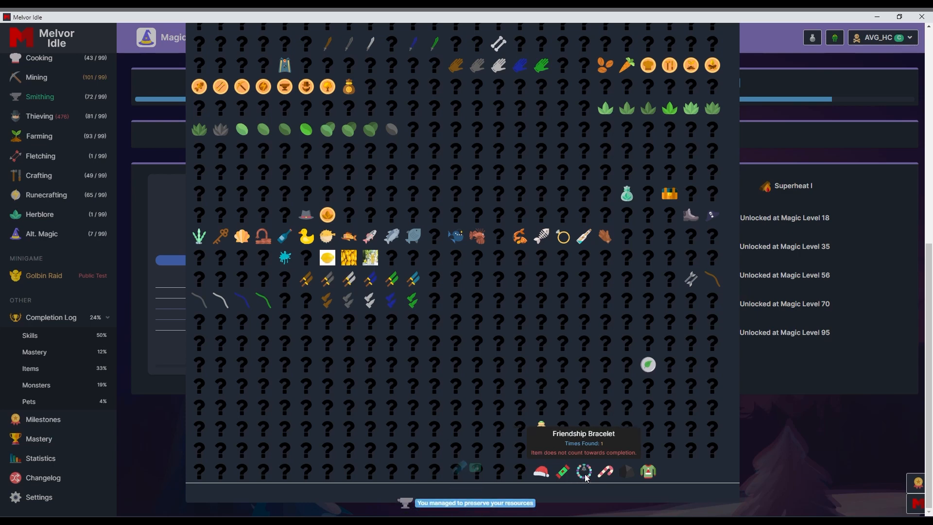
mouse_move(674, 481)
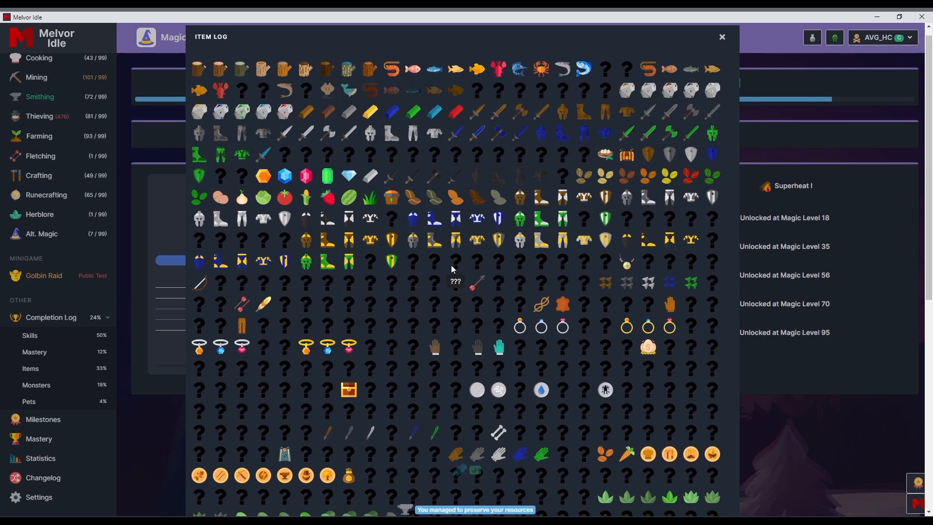
mouse_move(502, 308)
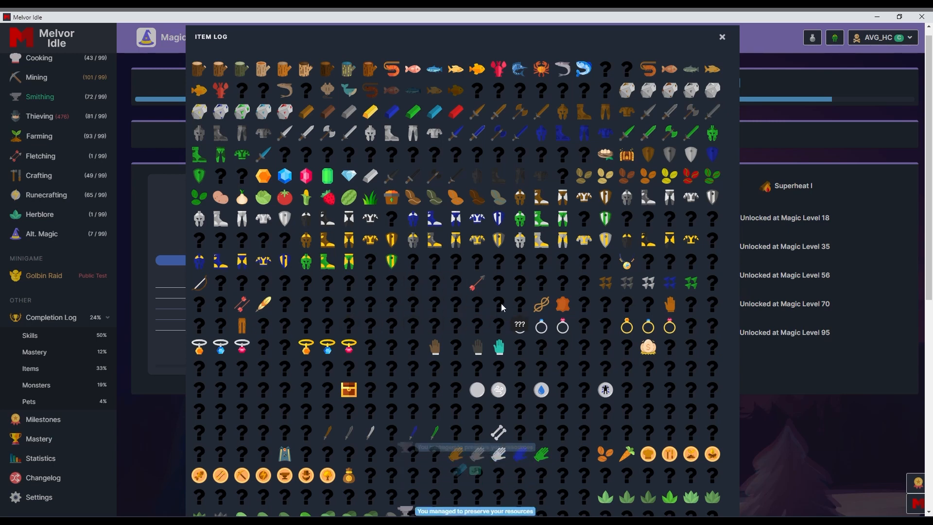
click(36, 385)
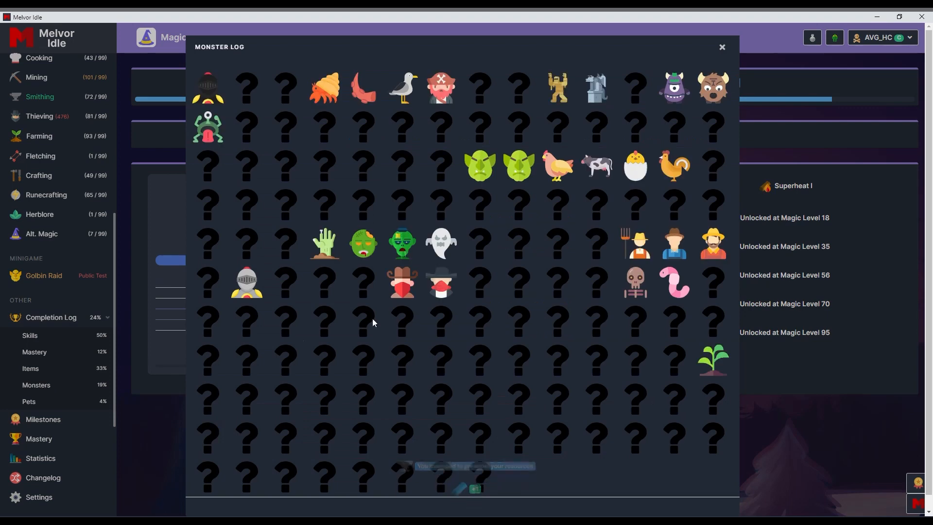
mouse_move(157, 448)
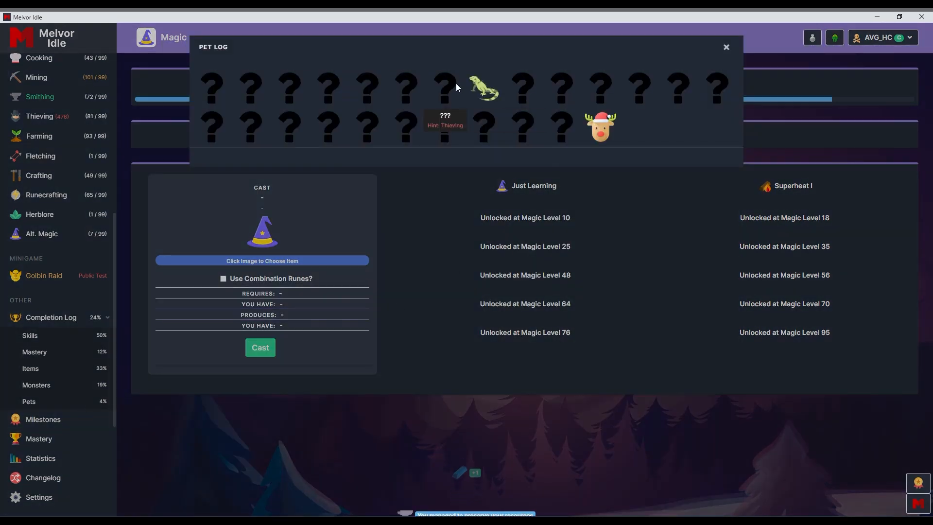
mouse_move(601, 125)
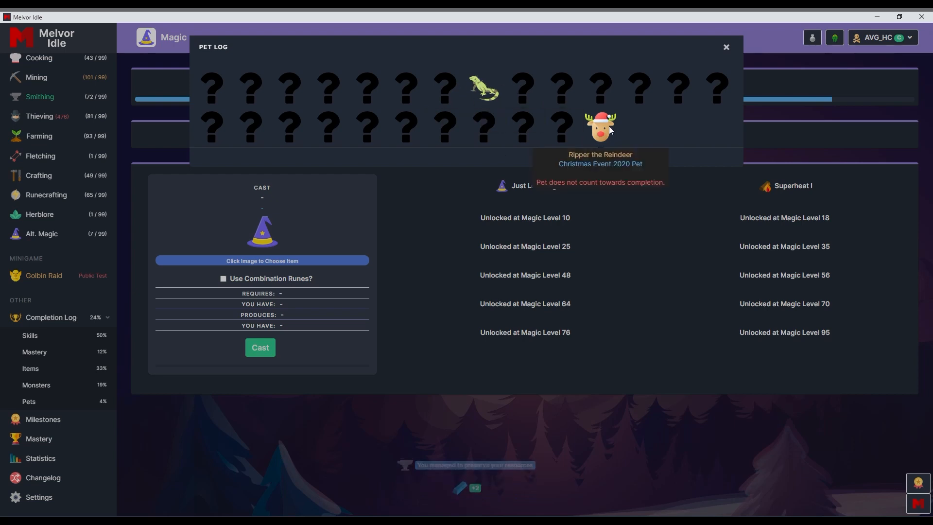
click(725, 46)
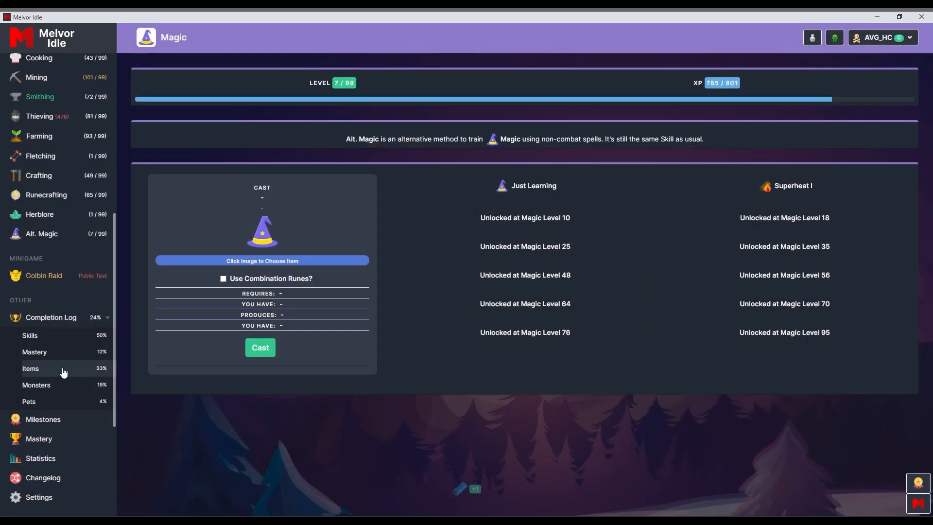
Scroll the sidebar back up and view the Shop.
scroll(up, 3)
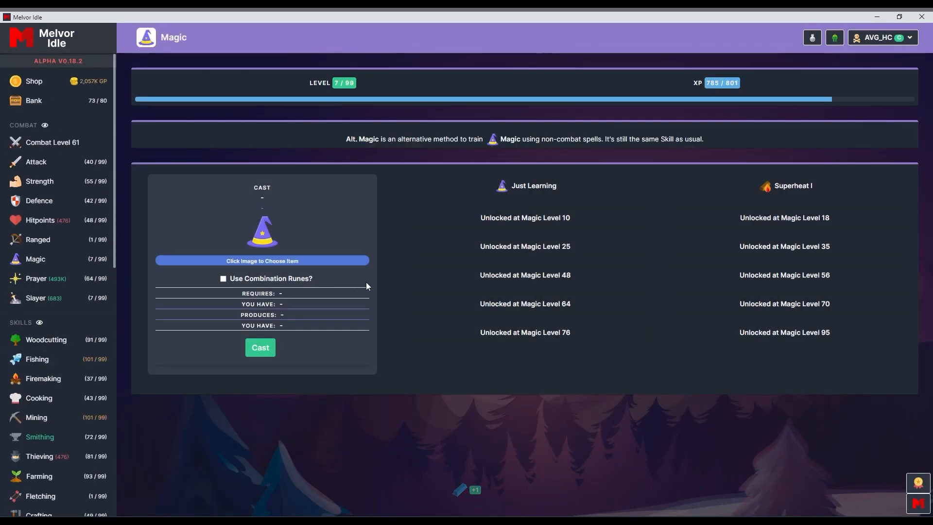
mouse_move(78, 193)
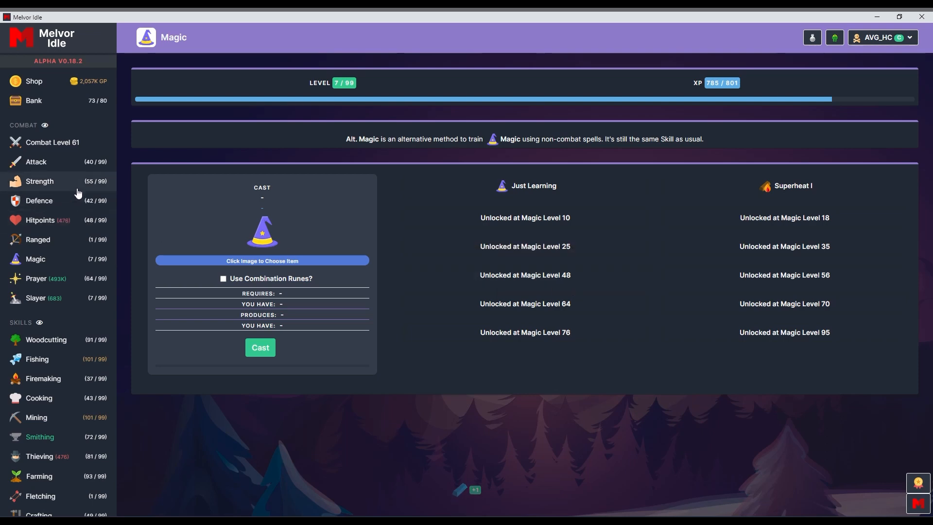
scroll(down, 3)
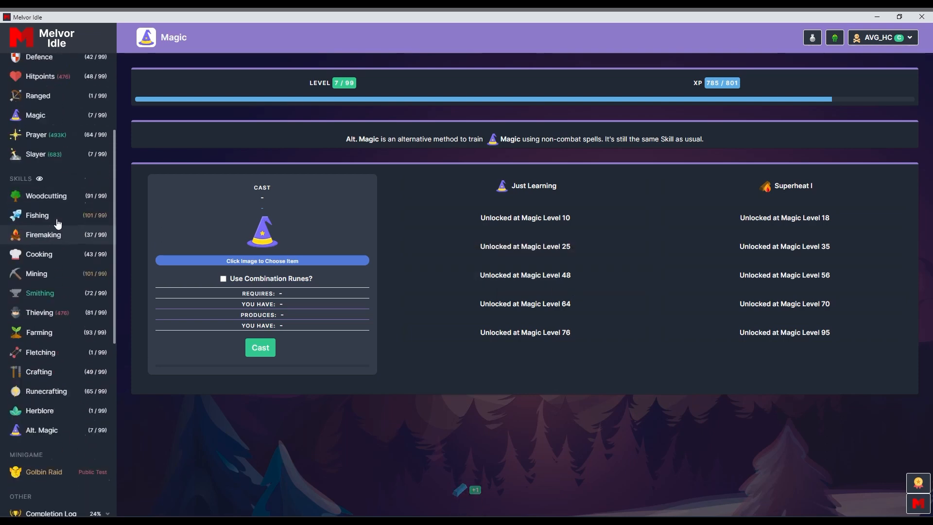
scroll(up, 3)
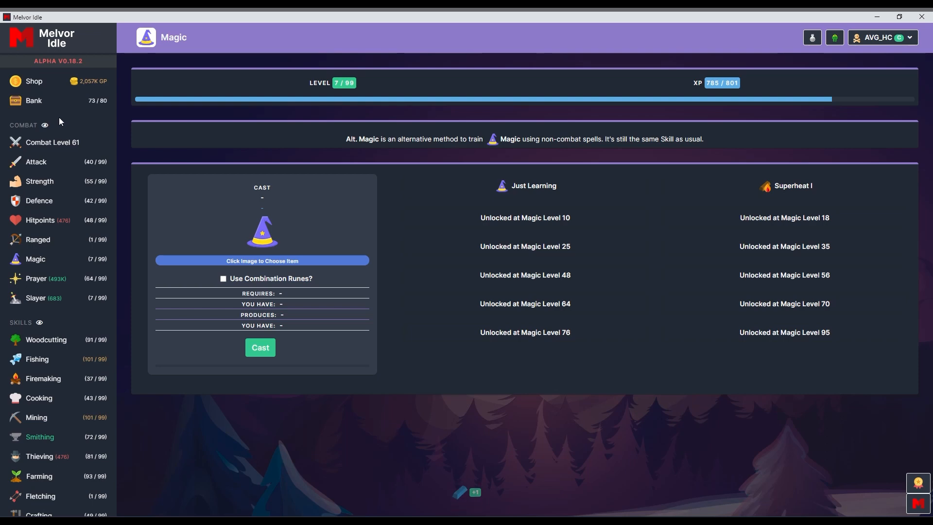
click(33, 81)
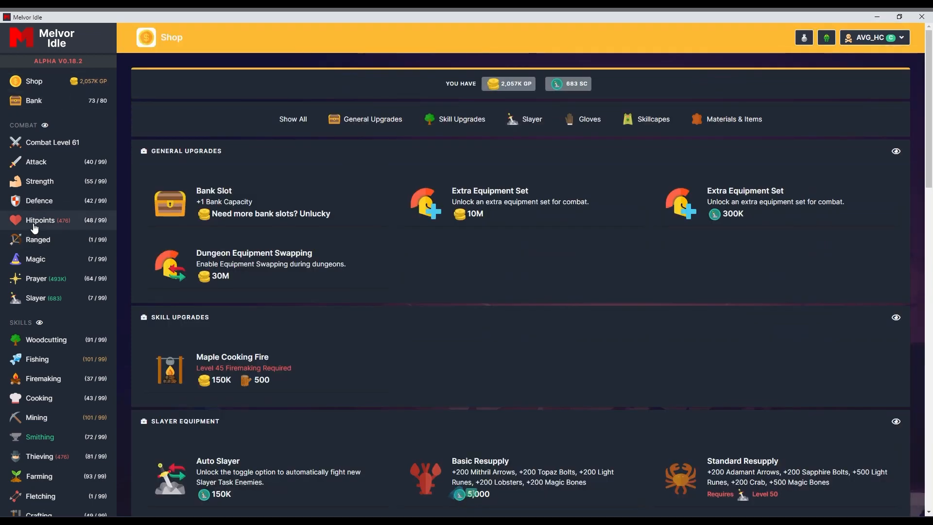
mouse_move(67, 165)
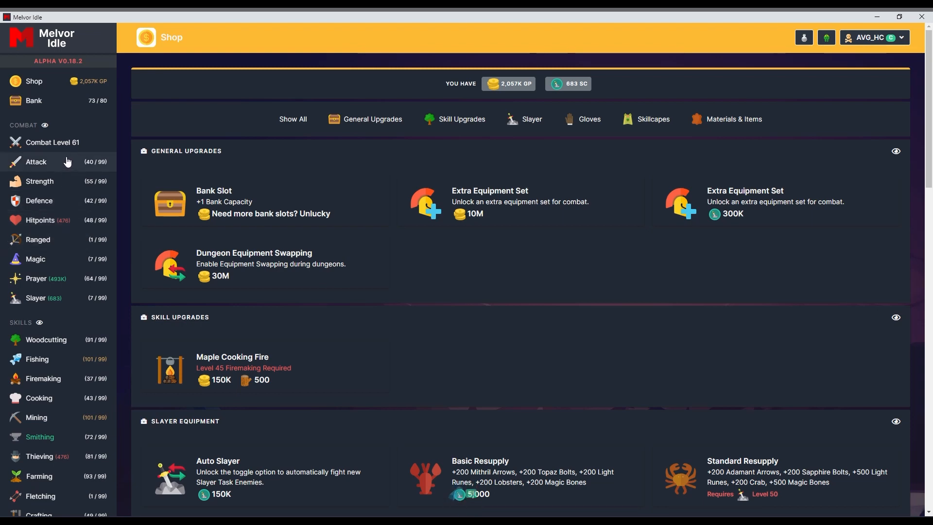
Pass through the Combat dungeon list, then view the Bank at 73 of 80 slots and 28M value.
click(52, 142)
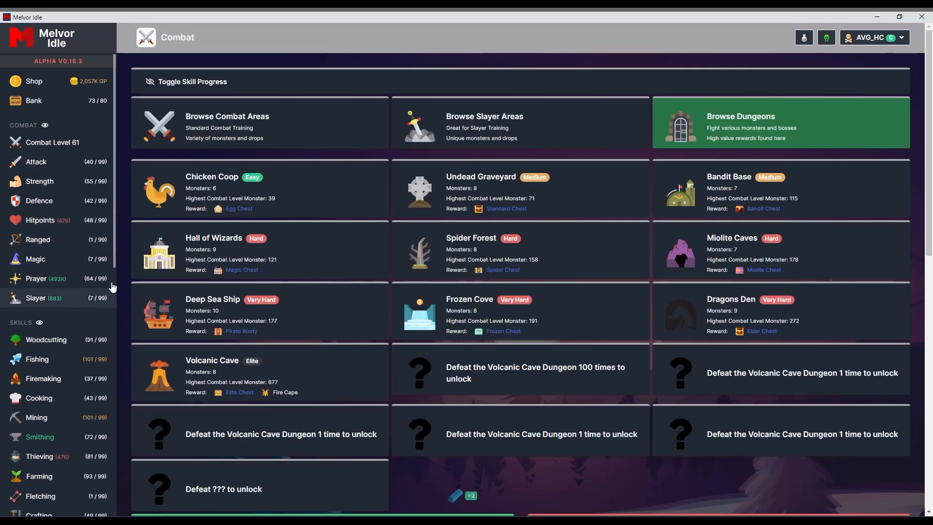
scroll(down, 3)
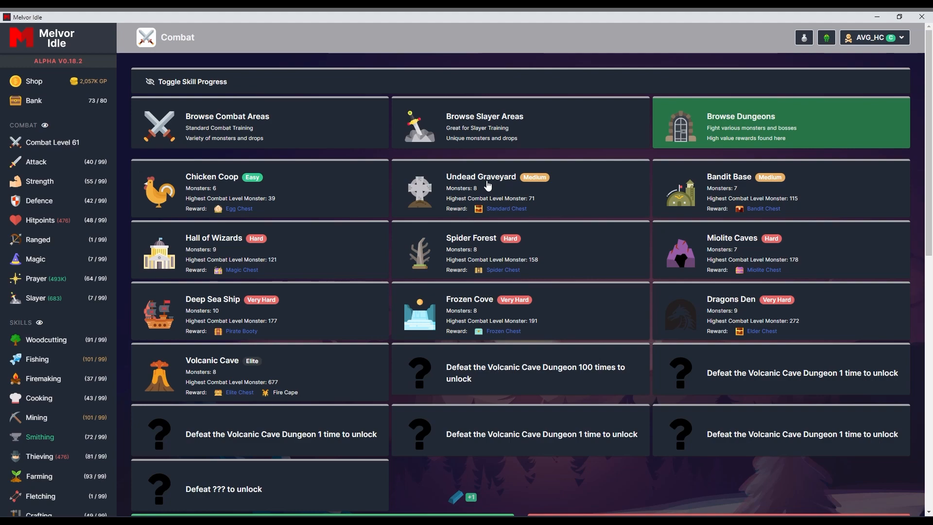
scroll(down, 3)
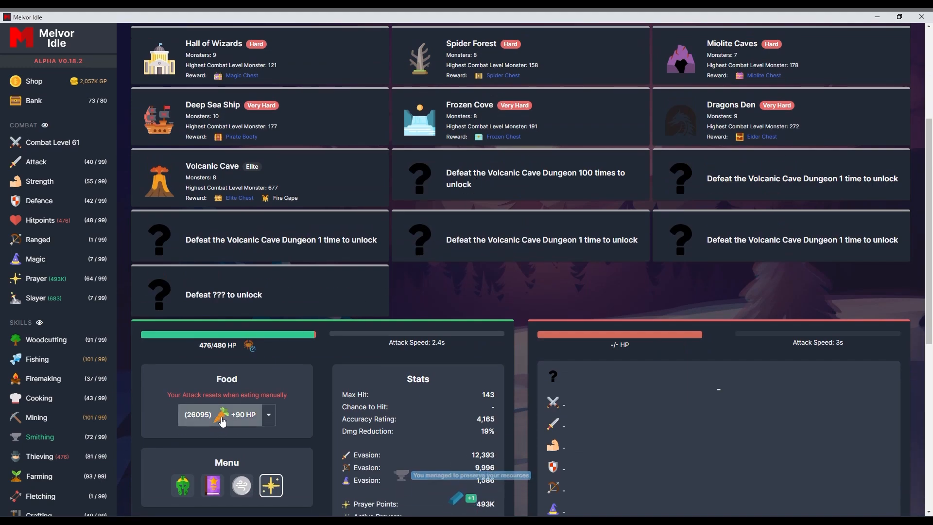
click(33, 100)
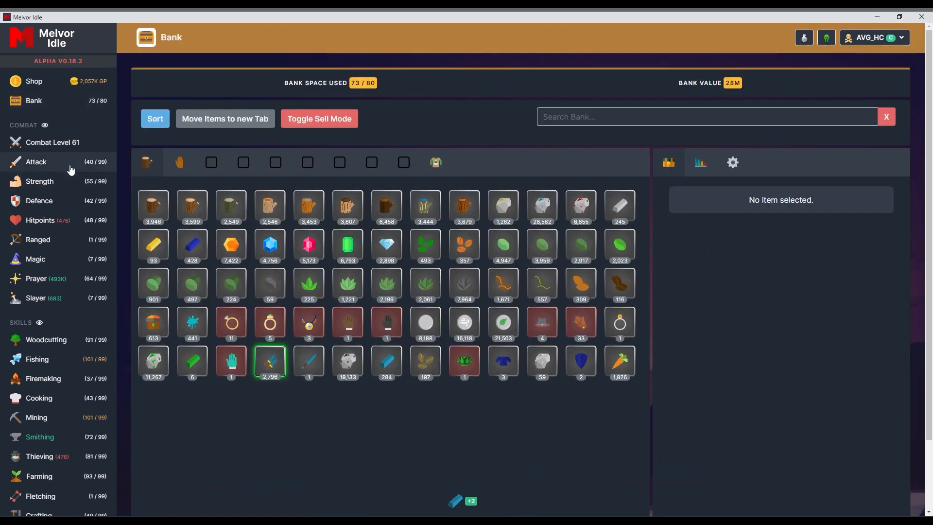